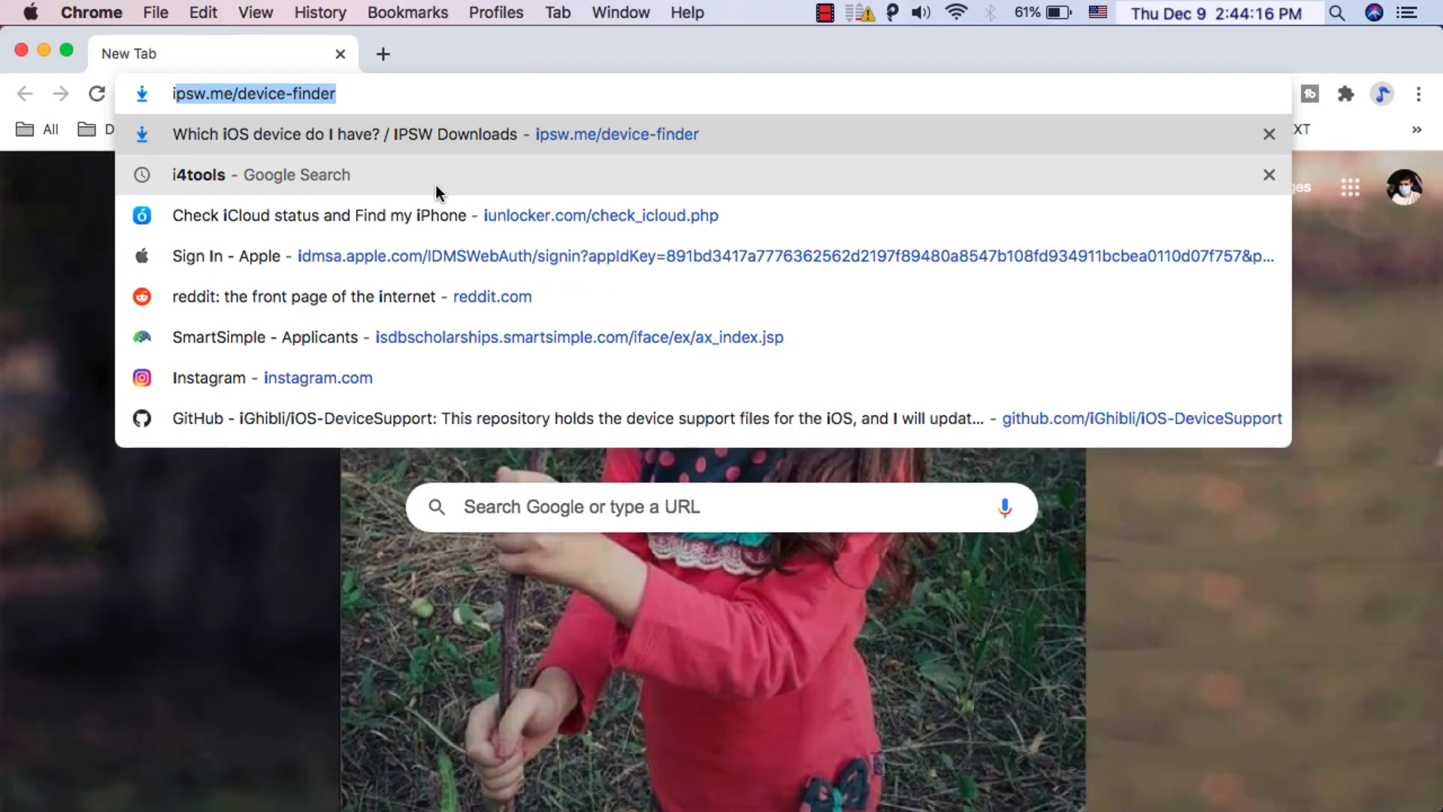
# Go to i4.cn and have Google Translate render the Chinese page in English
pyautogui.write('i4.cn')
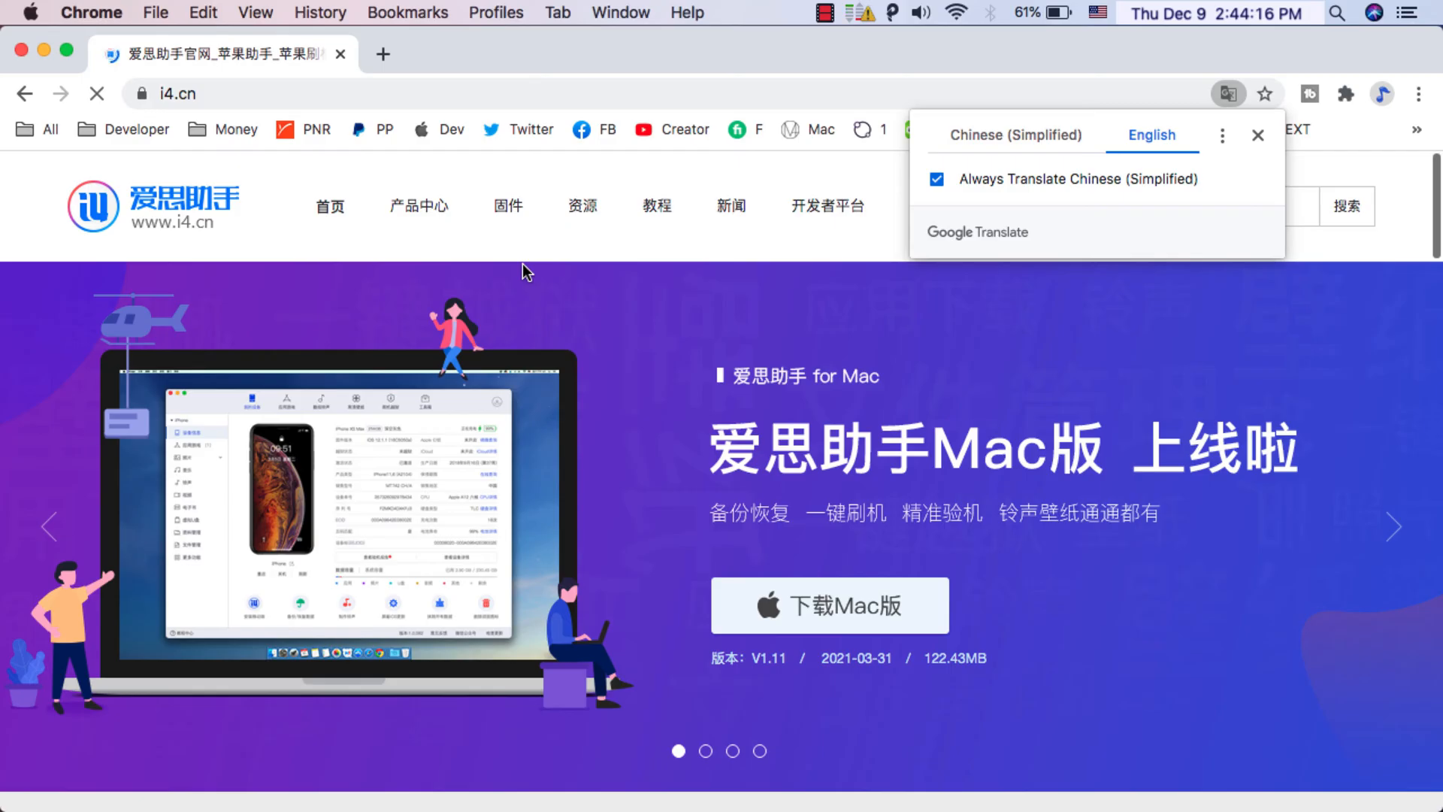
pyautogui.click(1152, 136)
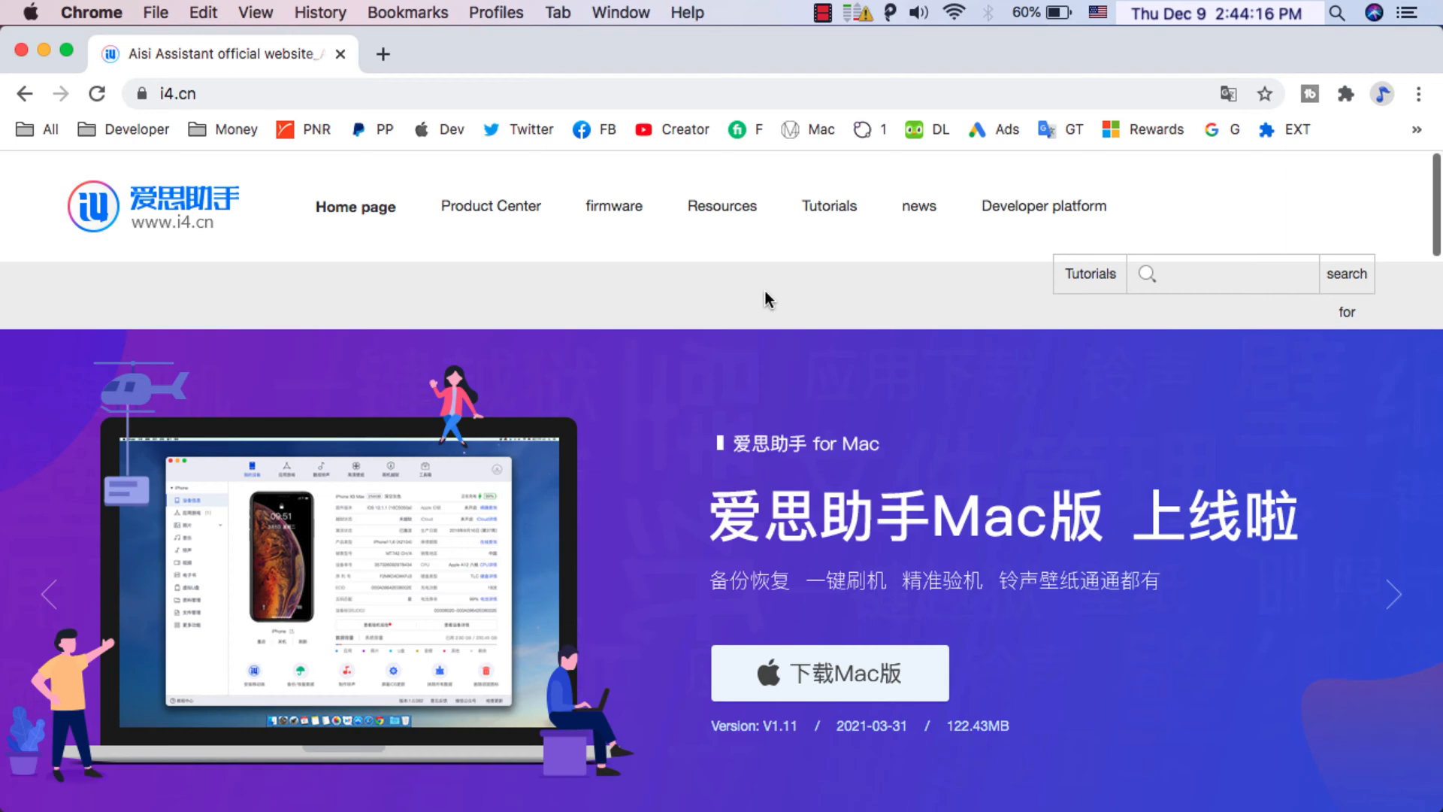
pyautogui.scroll(-3)
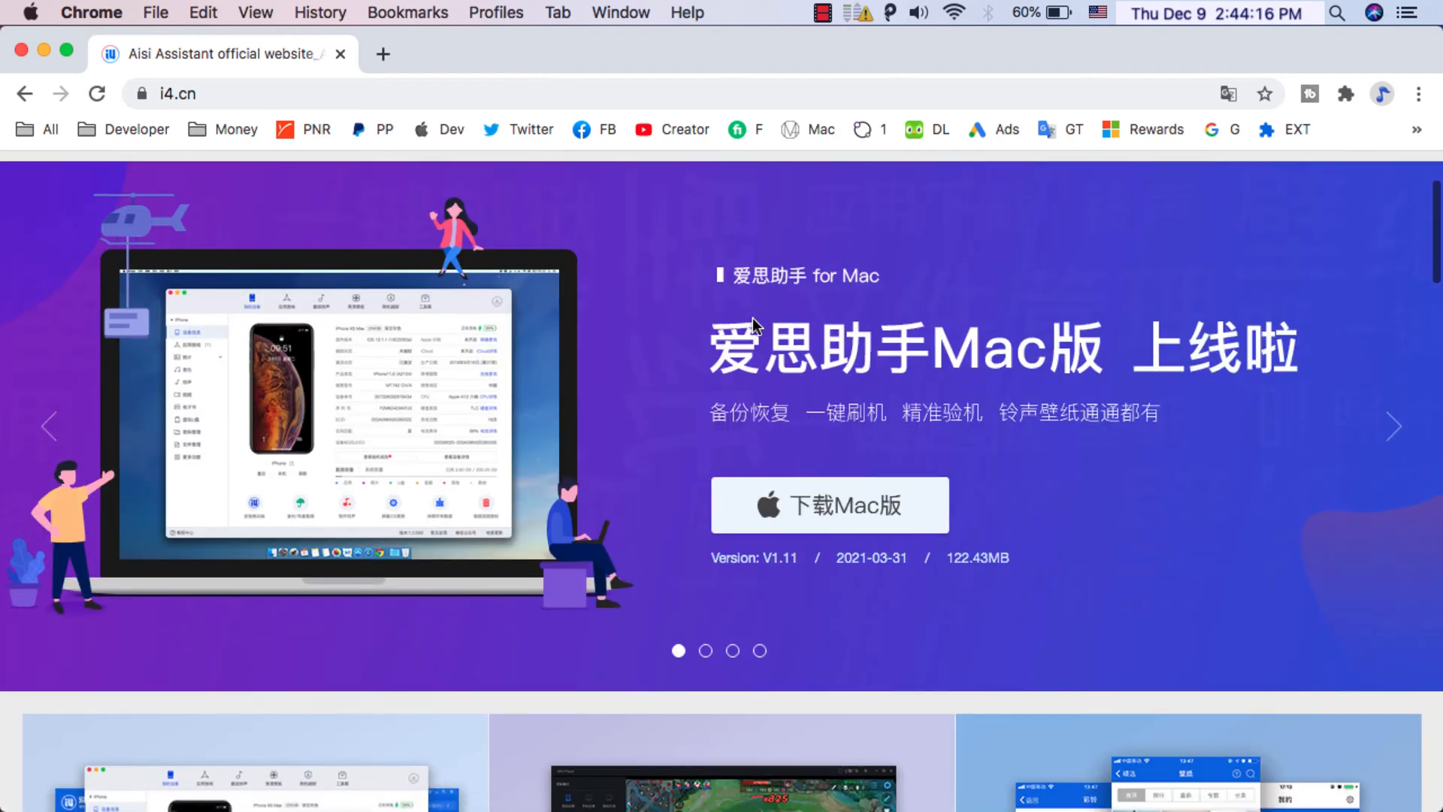
pyautogui.moveTo(723, 439)
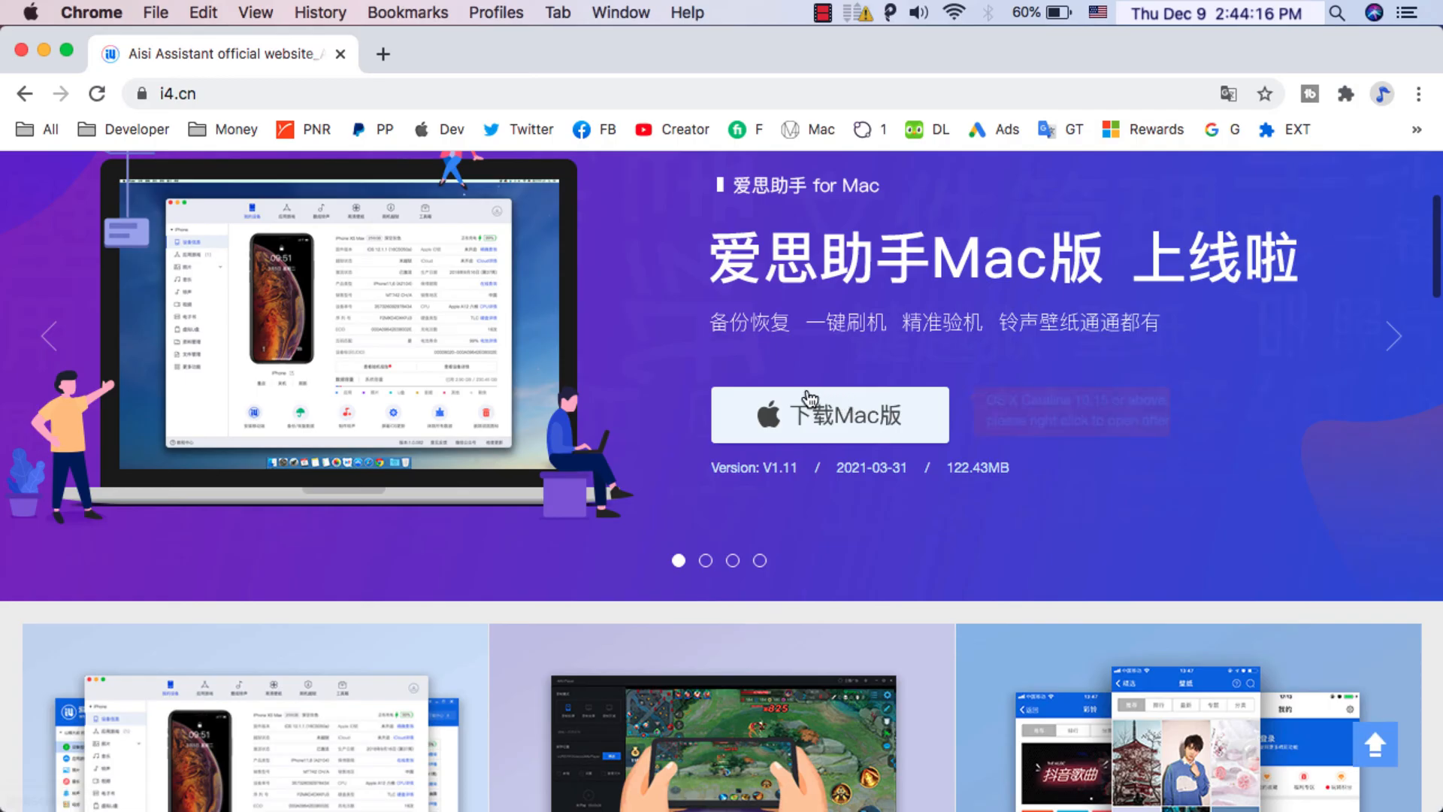
pyautogui.moveTo(849, 456)
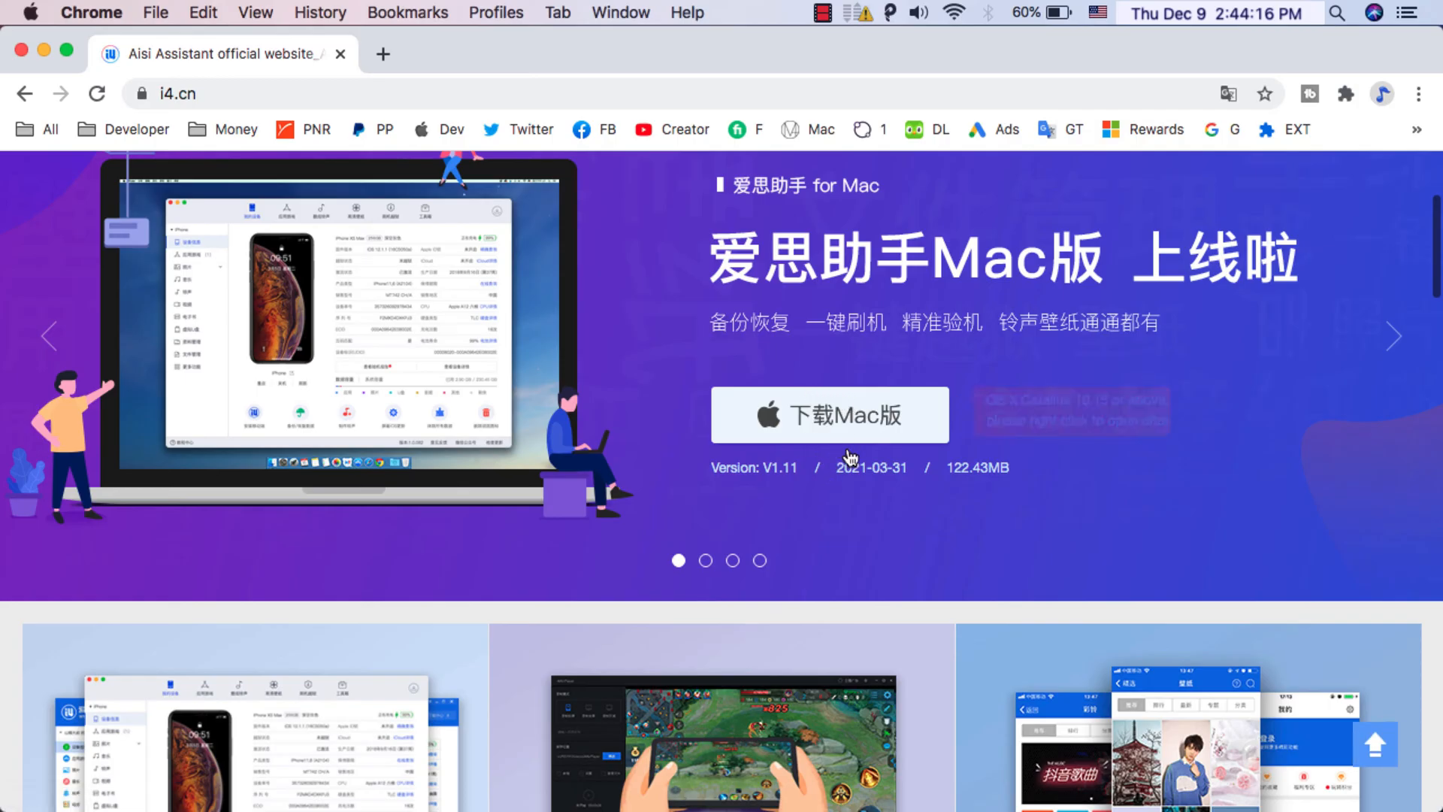
# Start the i4Tools_v1.11.003.dmg Mac download, then cancel it from the download bar
pyautogui.click(830, 415)
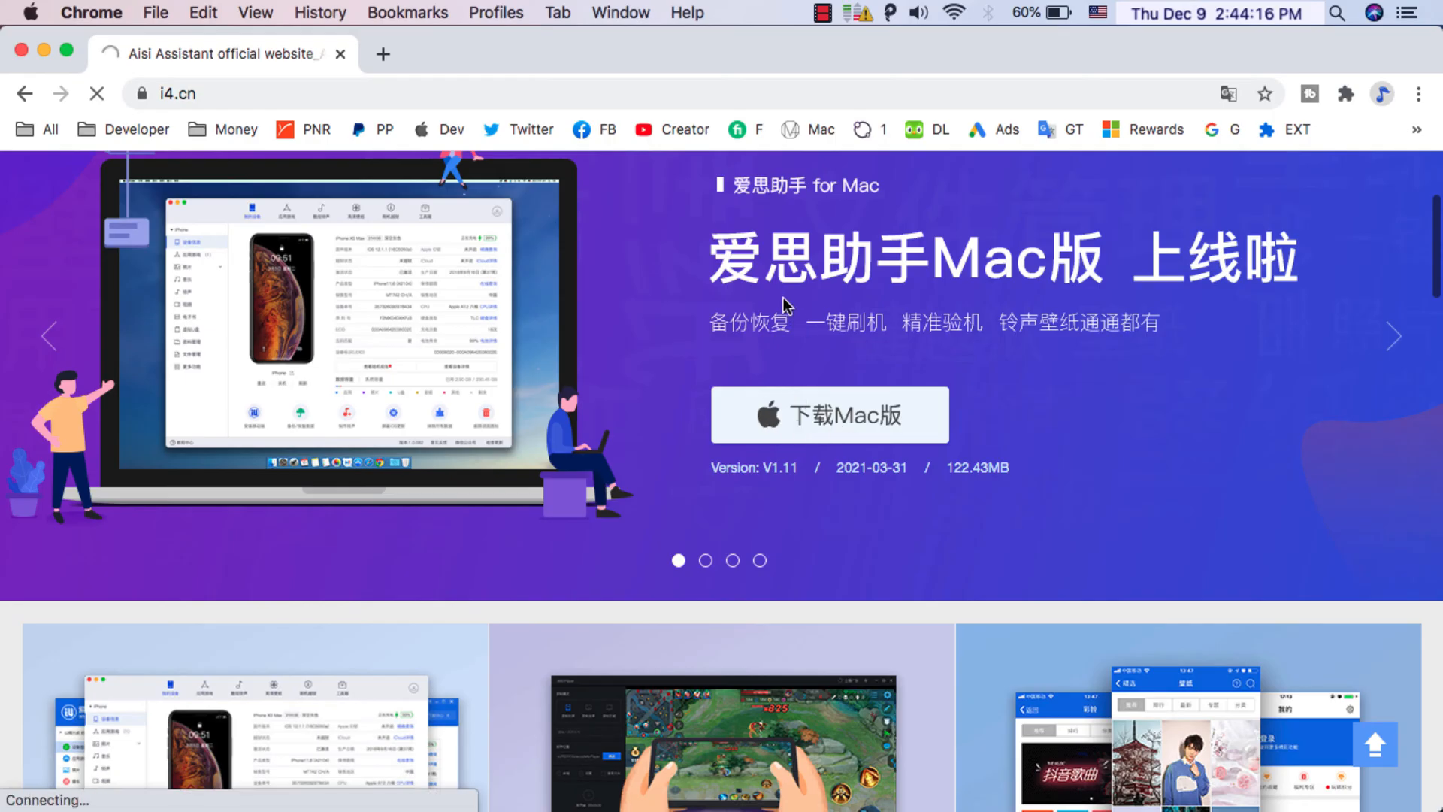
pyautogui.click(831, 415)
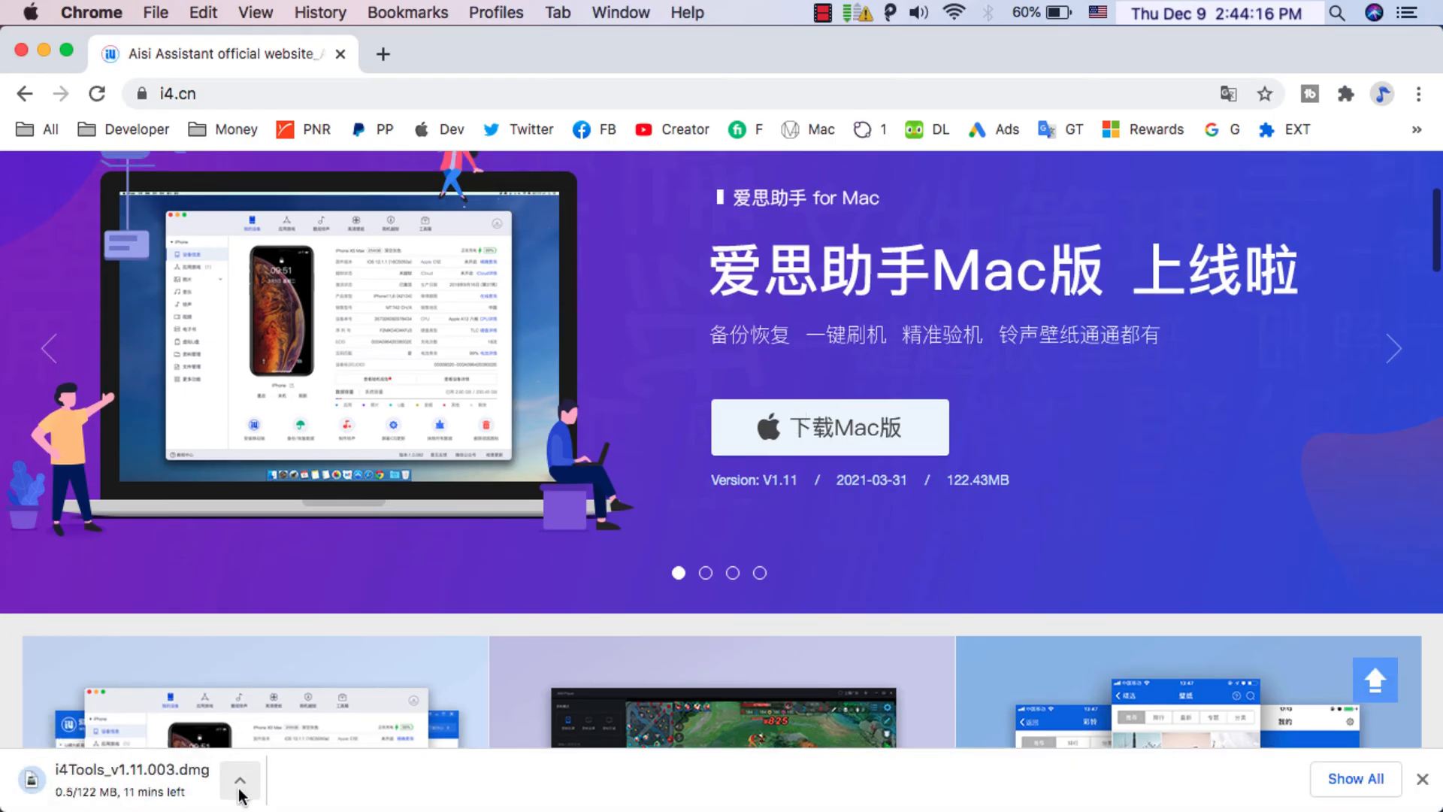
pyautogui.click(241, 776)
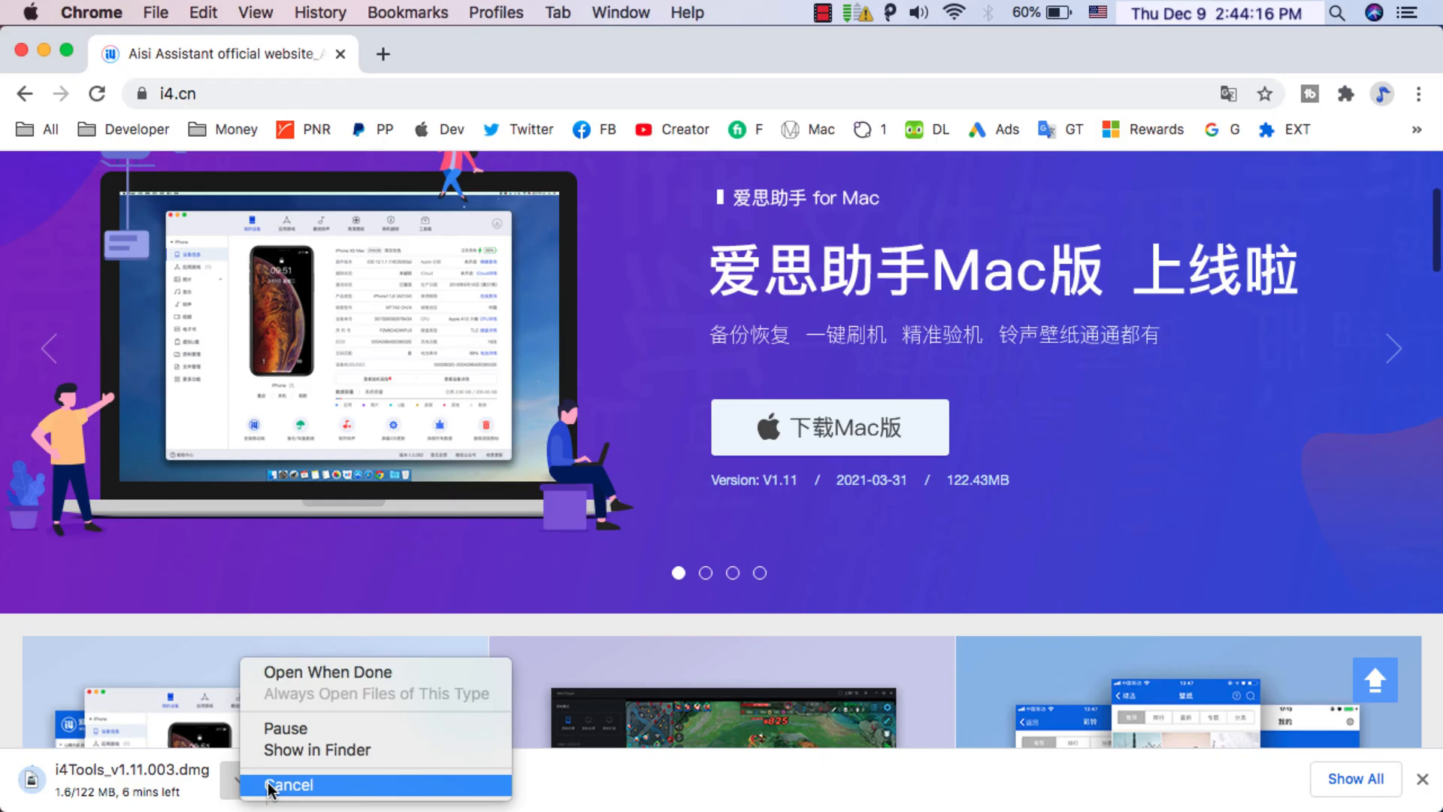
pyautogui.click(295, 785)
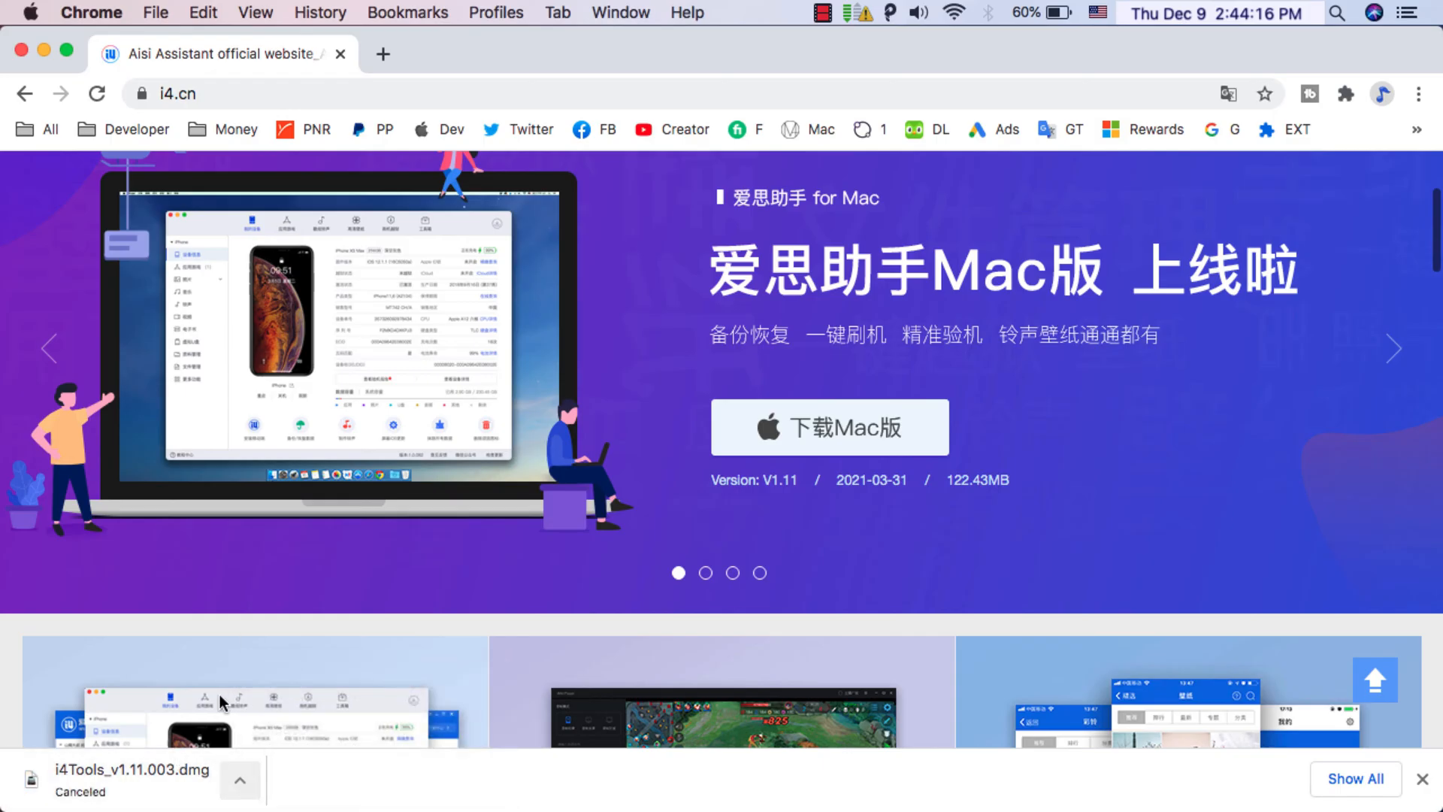
pyautogui.moveTo(385, 205)
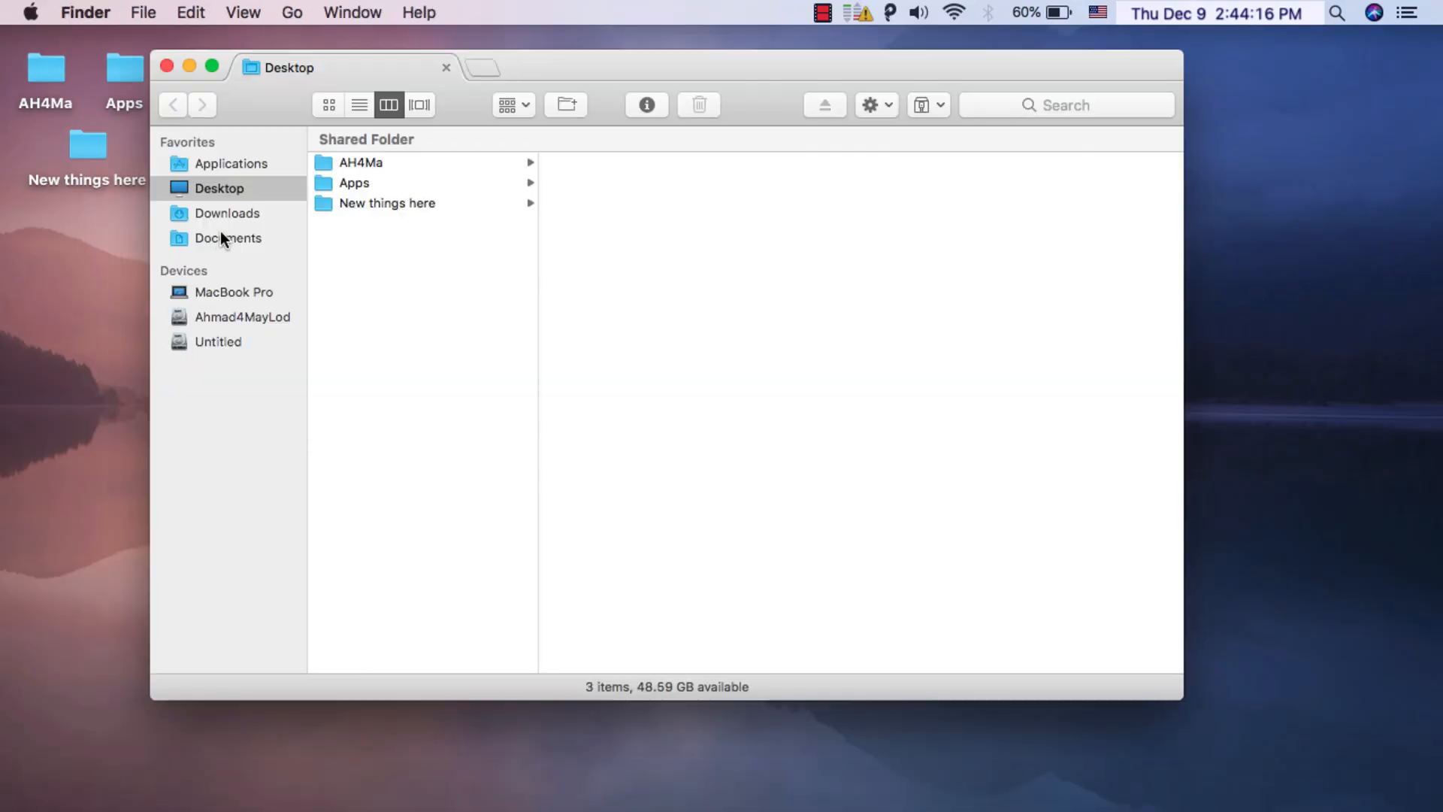
# From Downloads, mount i4Tools_v1.11.003.dmg and launch the i4tools.pkg installer
pyautogui.click(226, 213)
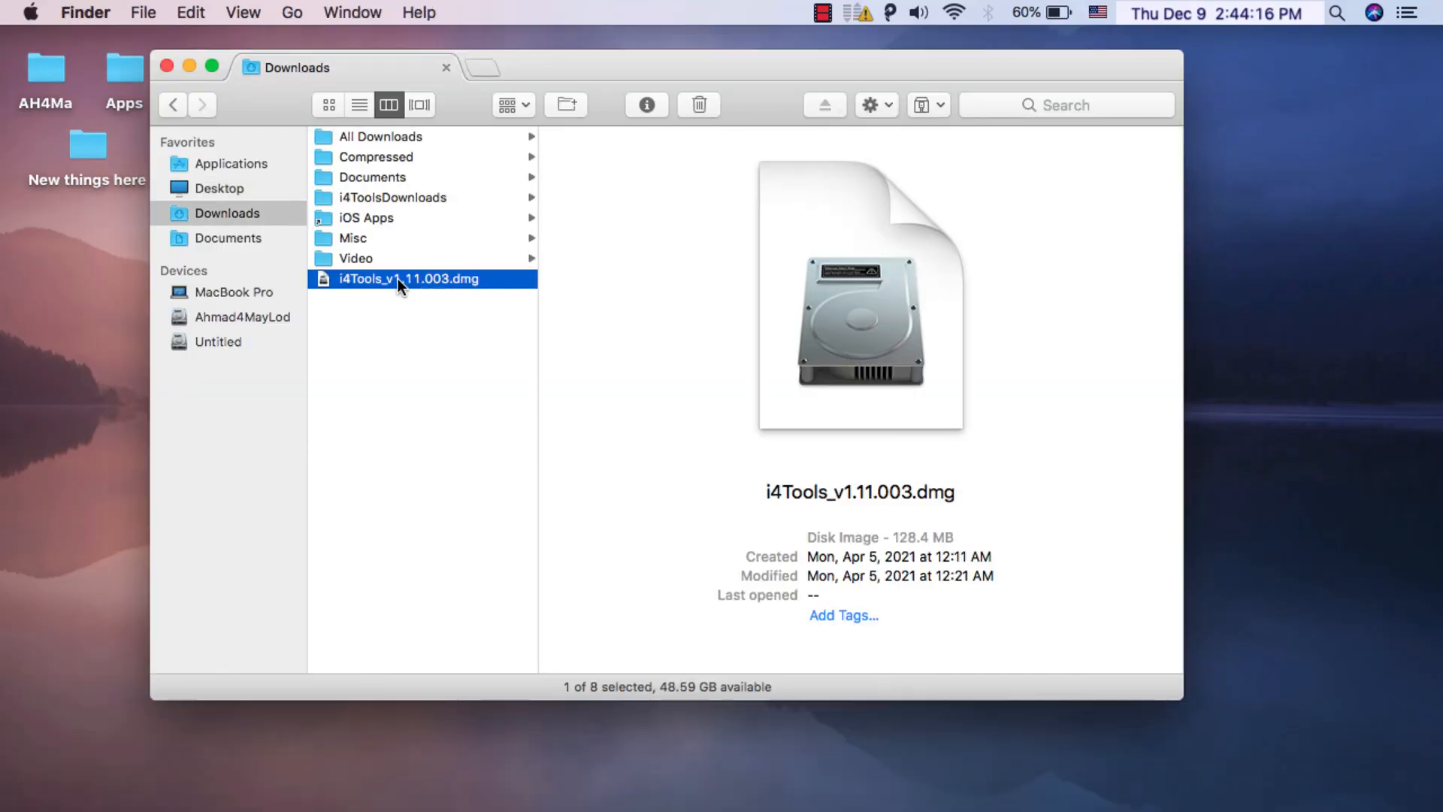
pyautogui.doubleClick(406, 279)
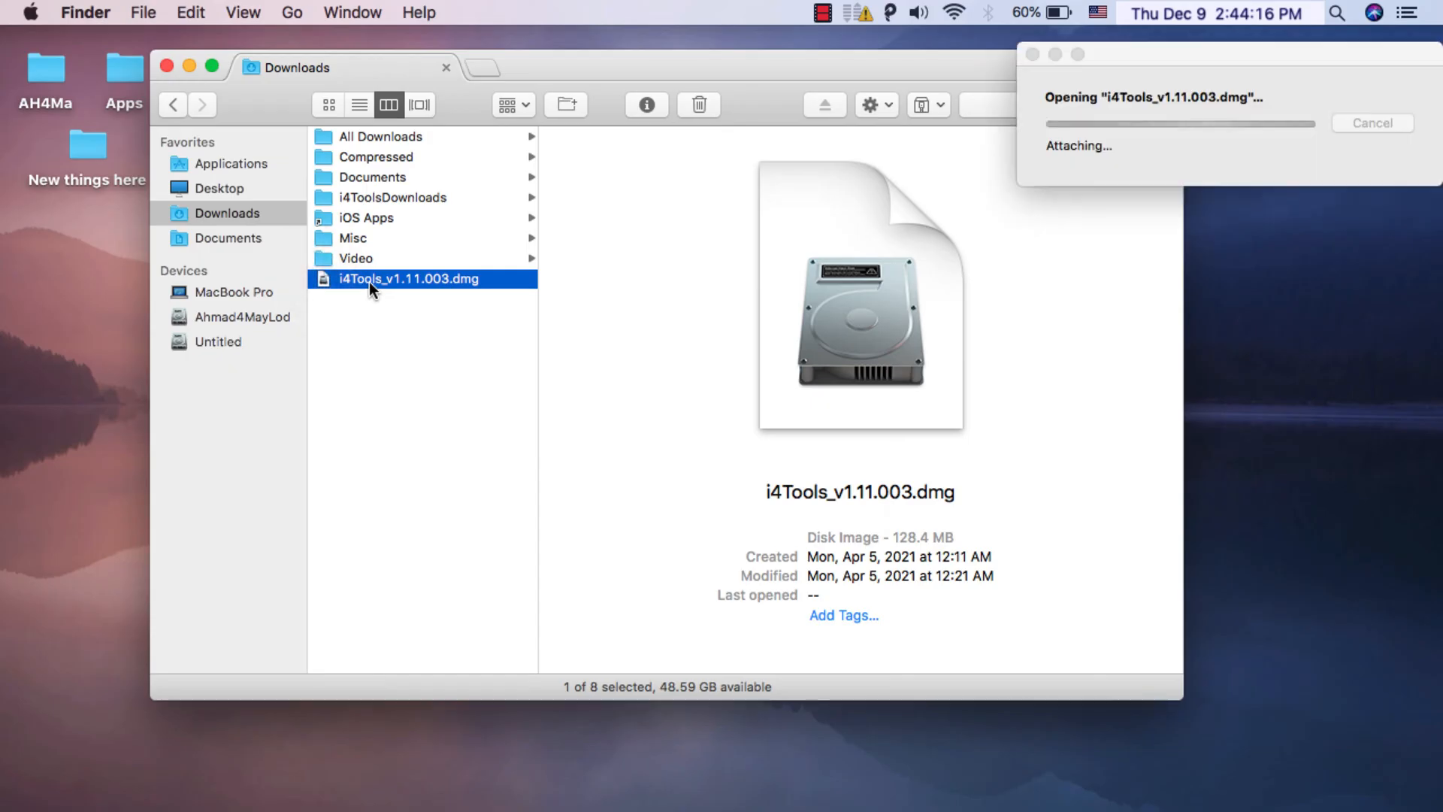
pyautogui.moveTo(453, 187)
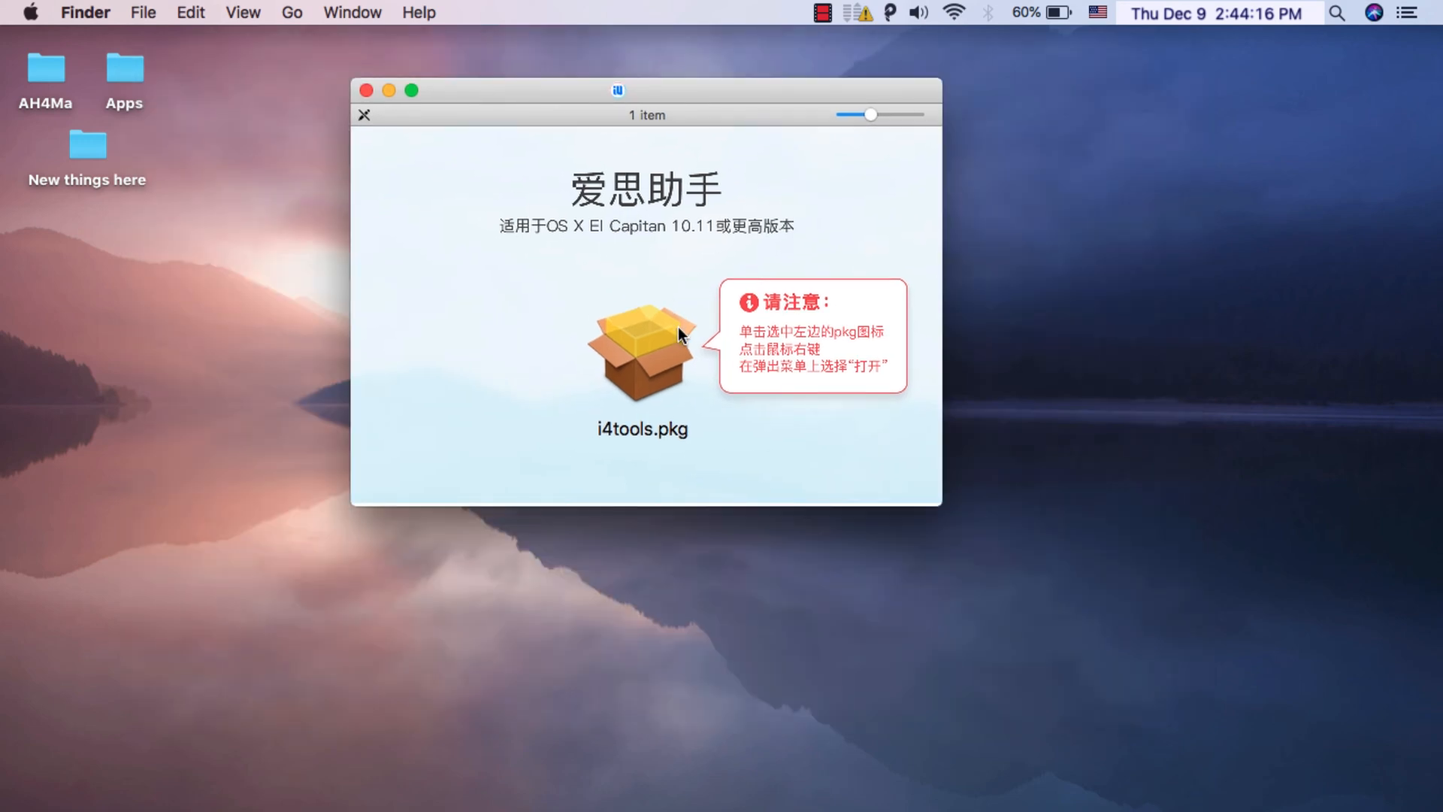
pyautogui.click(641, 358)
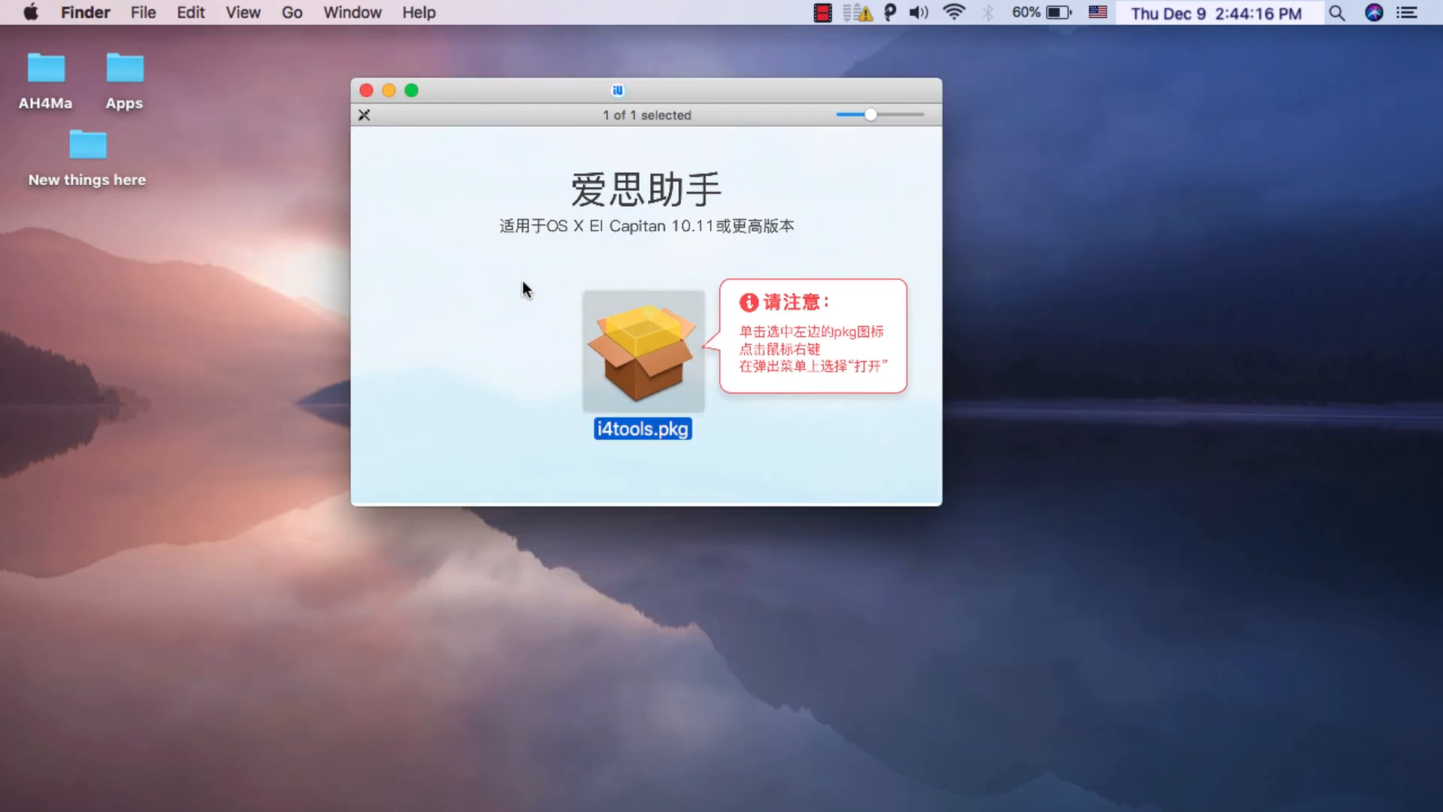
pyautogui.doubleClick(642, 350)
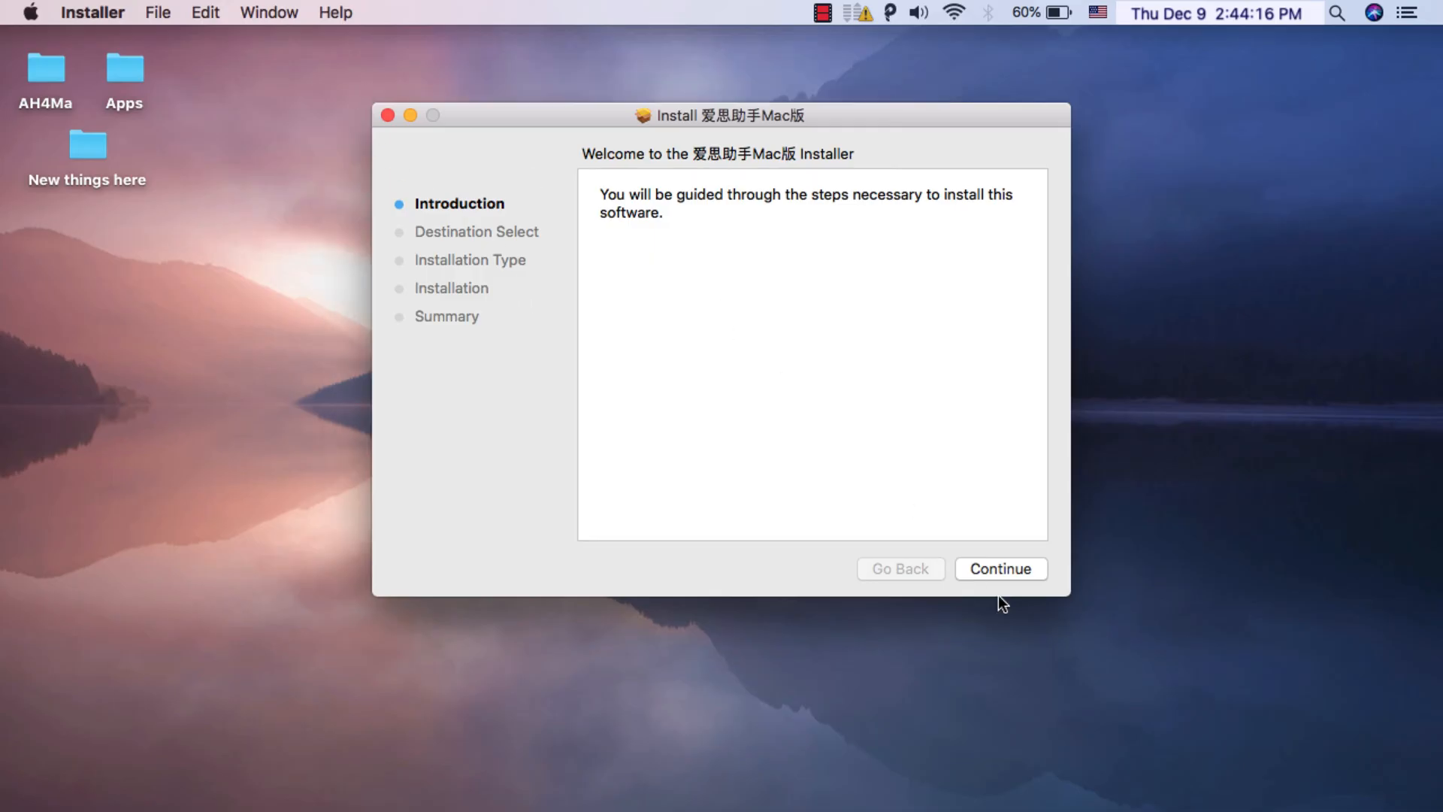
# Continue through the installer, authorize with the password, close it and answer the Move to Trash prompt
pyautogui.click(1001, 568)
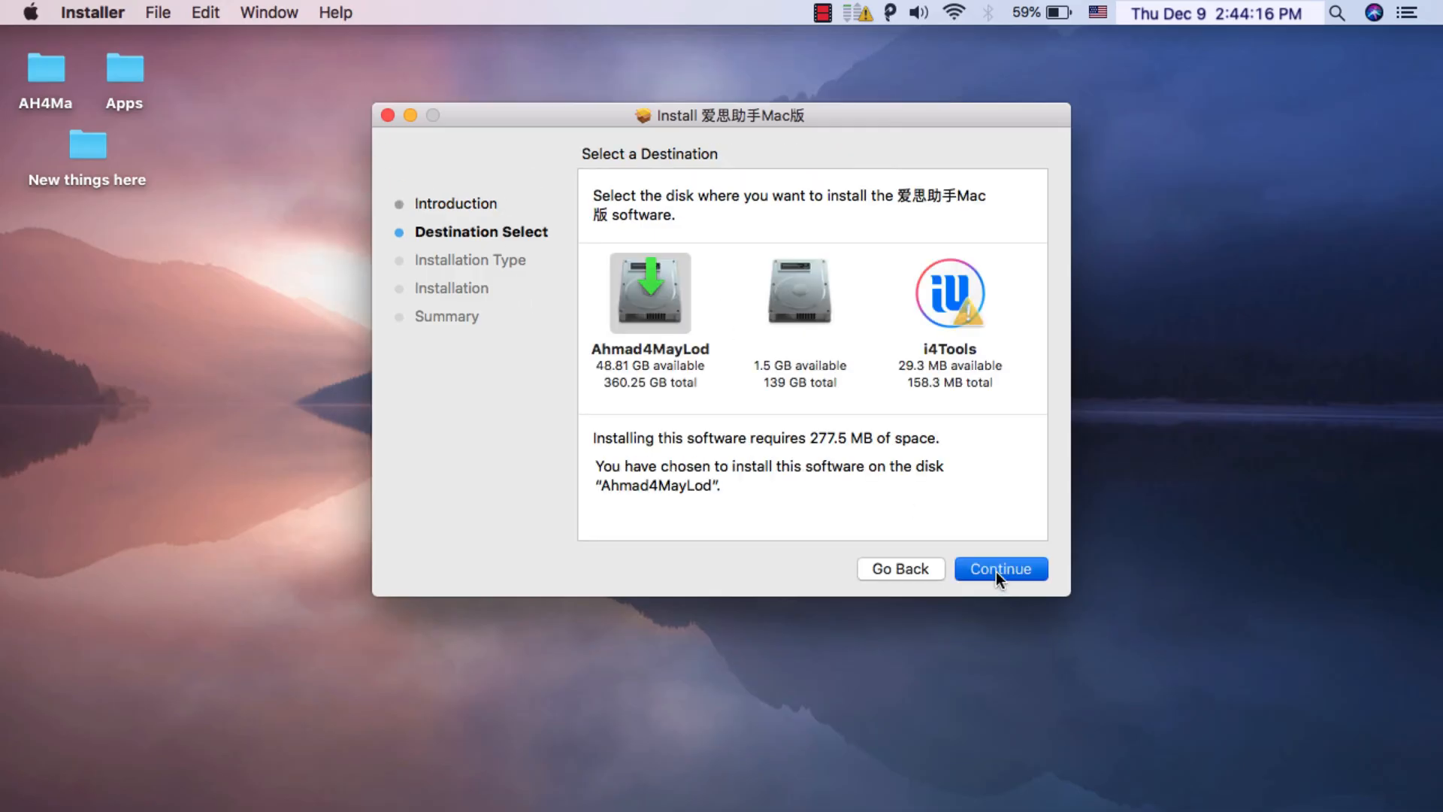
pyautogui.click(1001, 568)
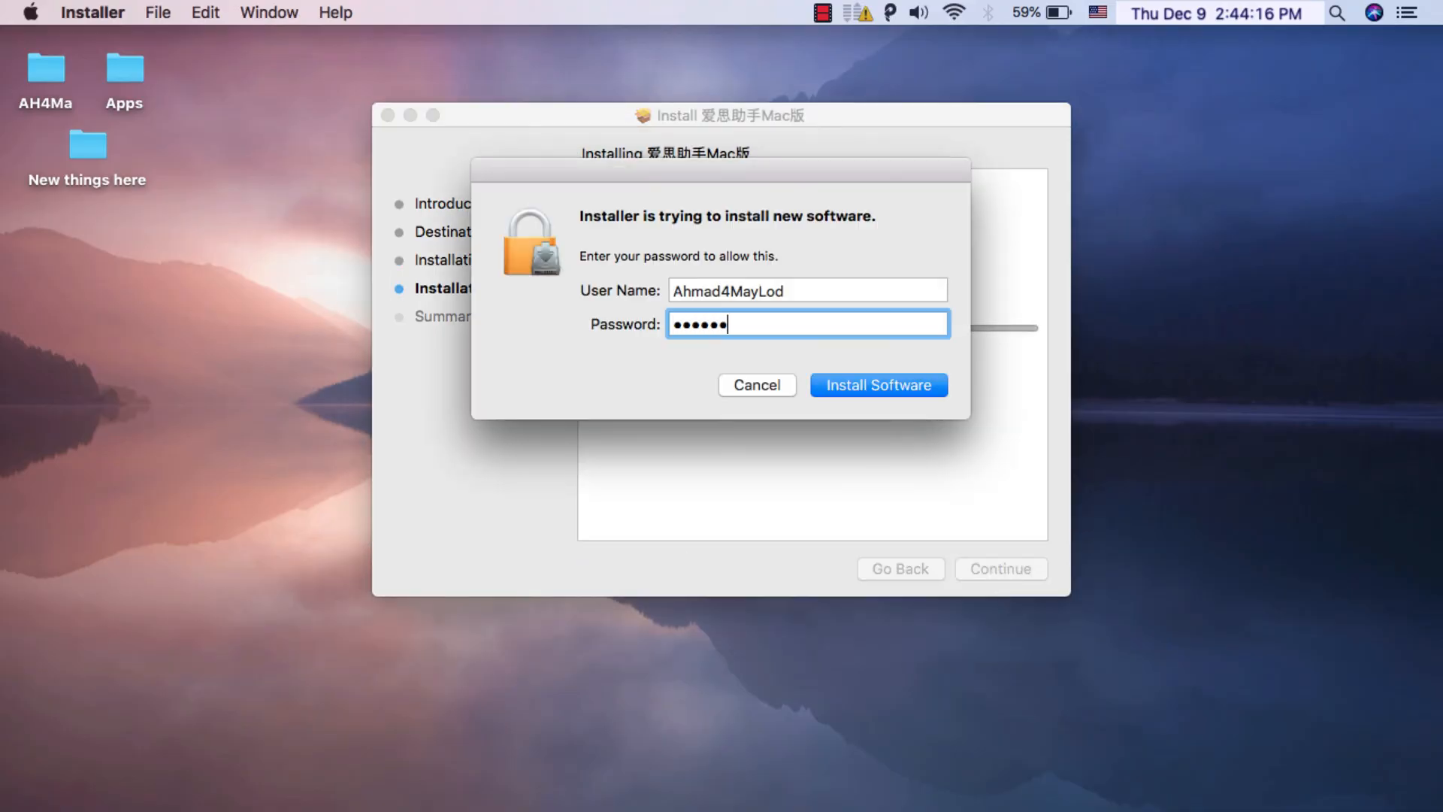
pyautogui.click(878, 385)
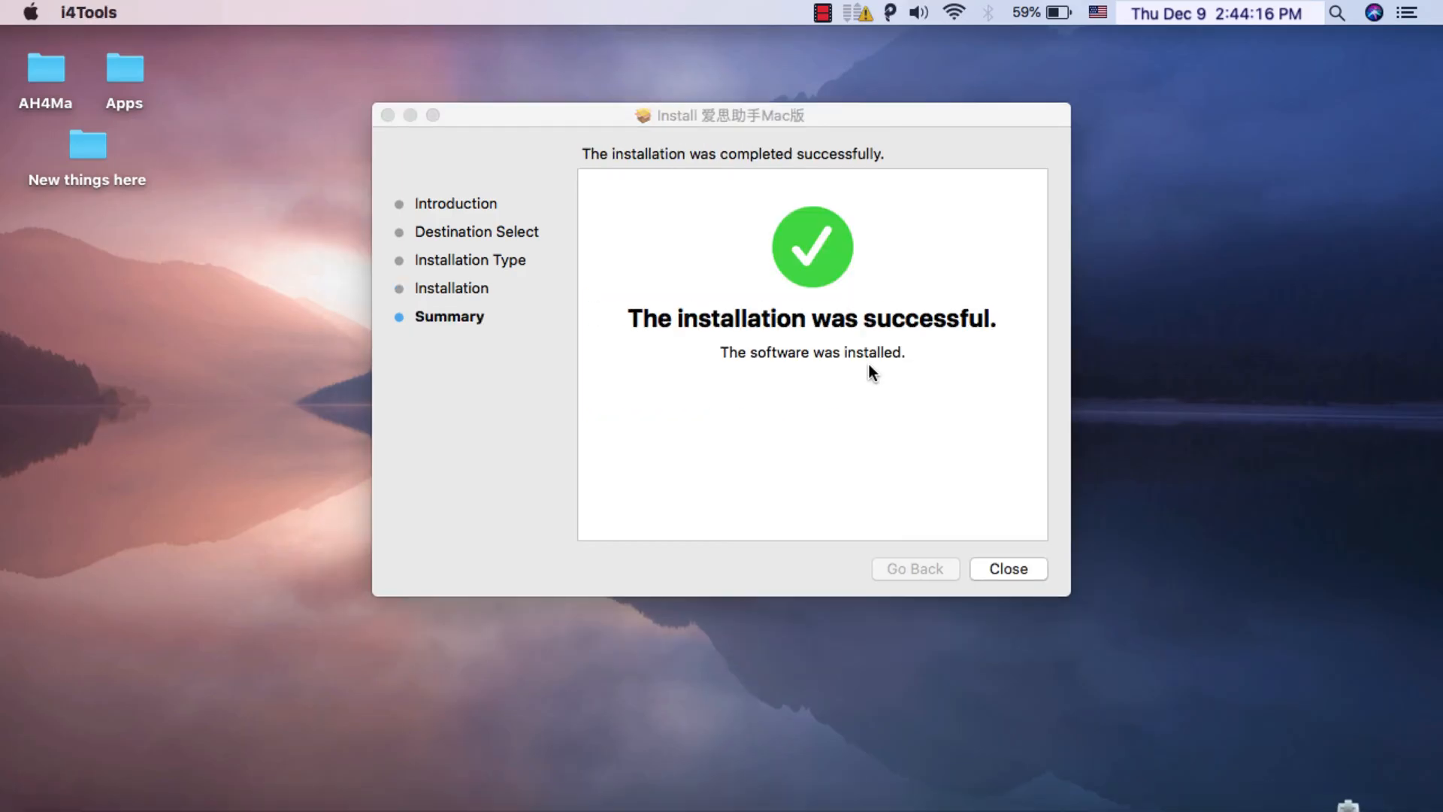
pyautogui.moveTo(926, 476)
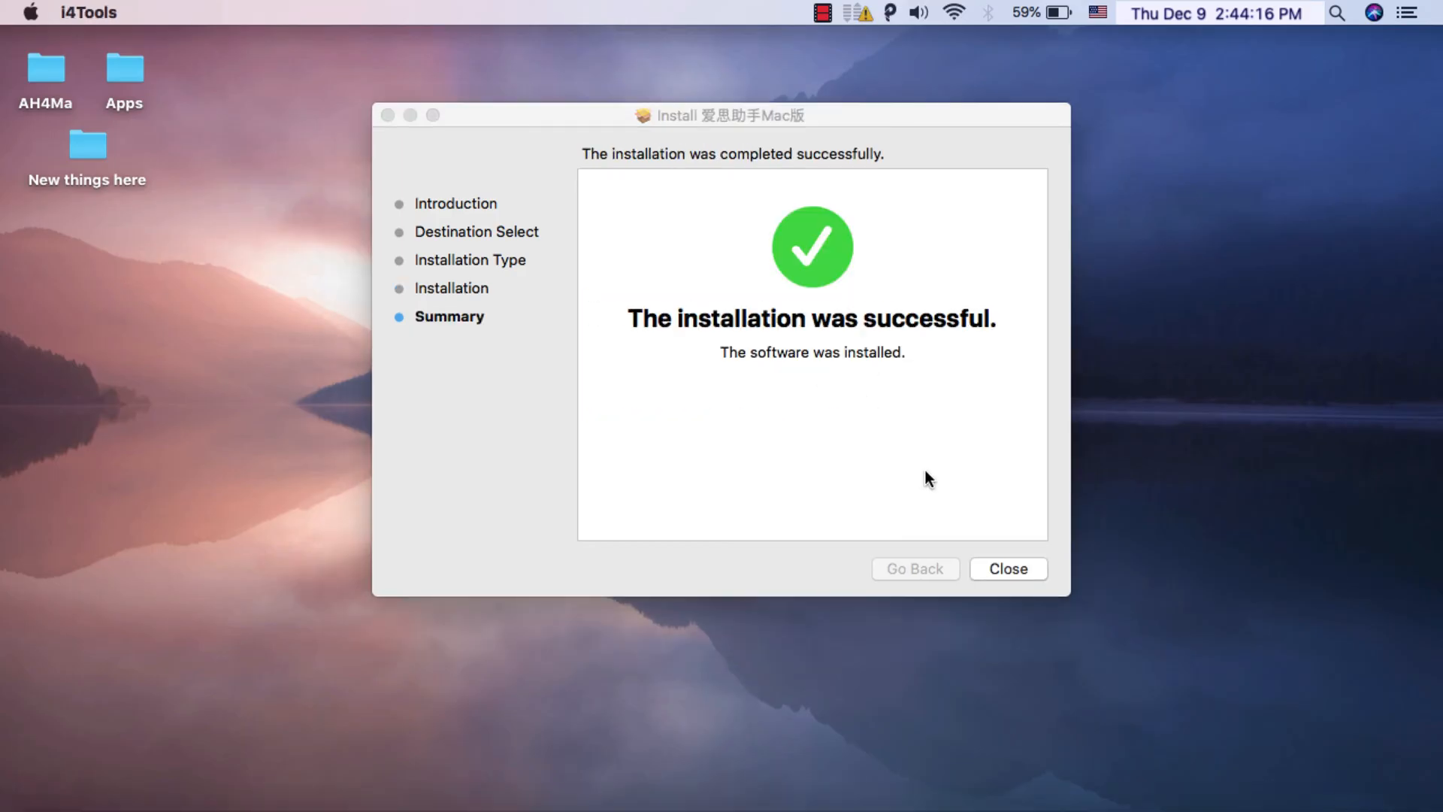
pyautogui.click(1009, 568)
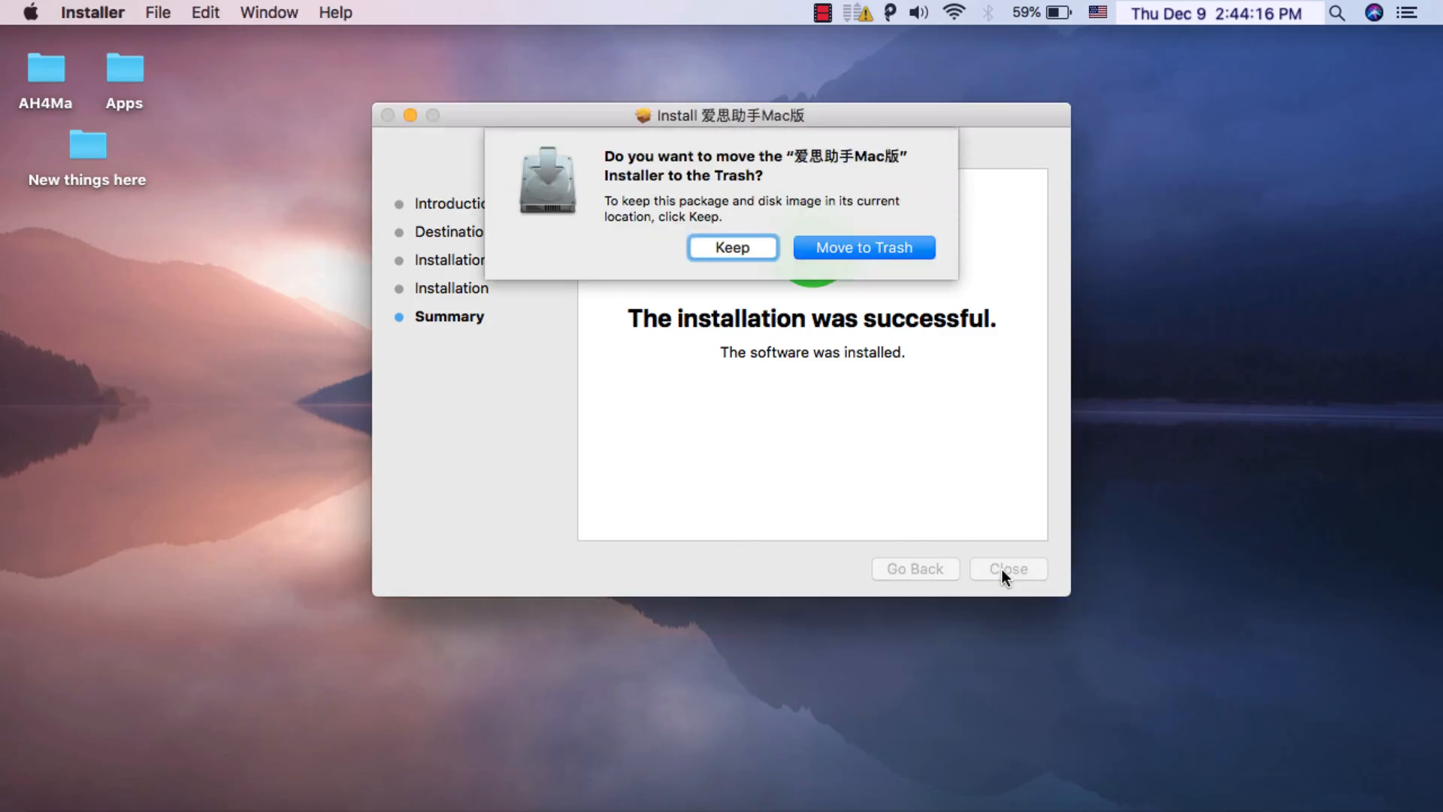
pyautogui.click(732, 247)
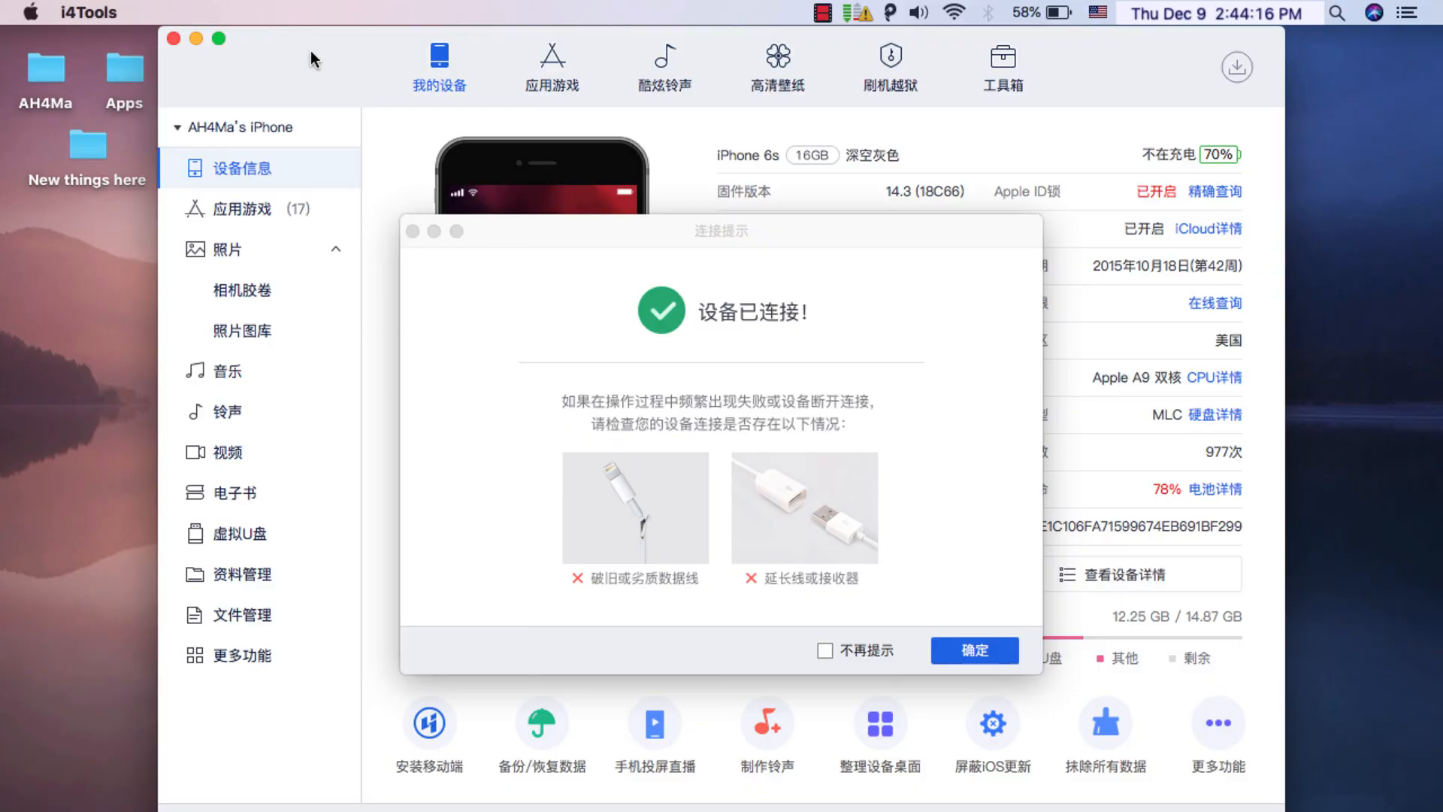
# Confirm the device-connected notice for the iPhone 6s and switch to the 高清壁纸 HD wallpapers section
pyautogui.click(975, 650)
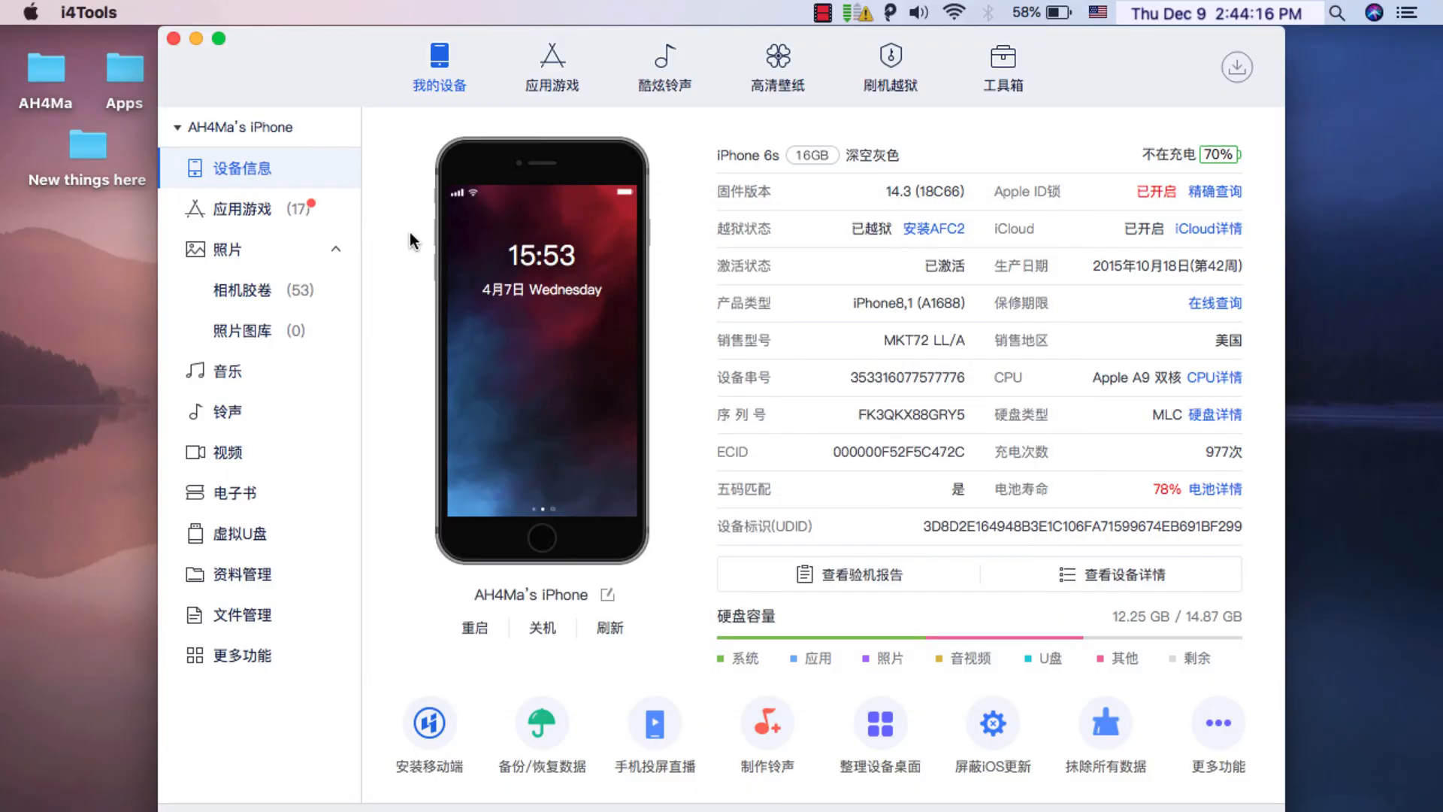
pyautogui.moveTo(671, 246)
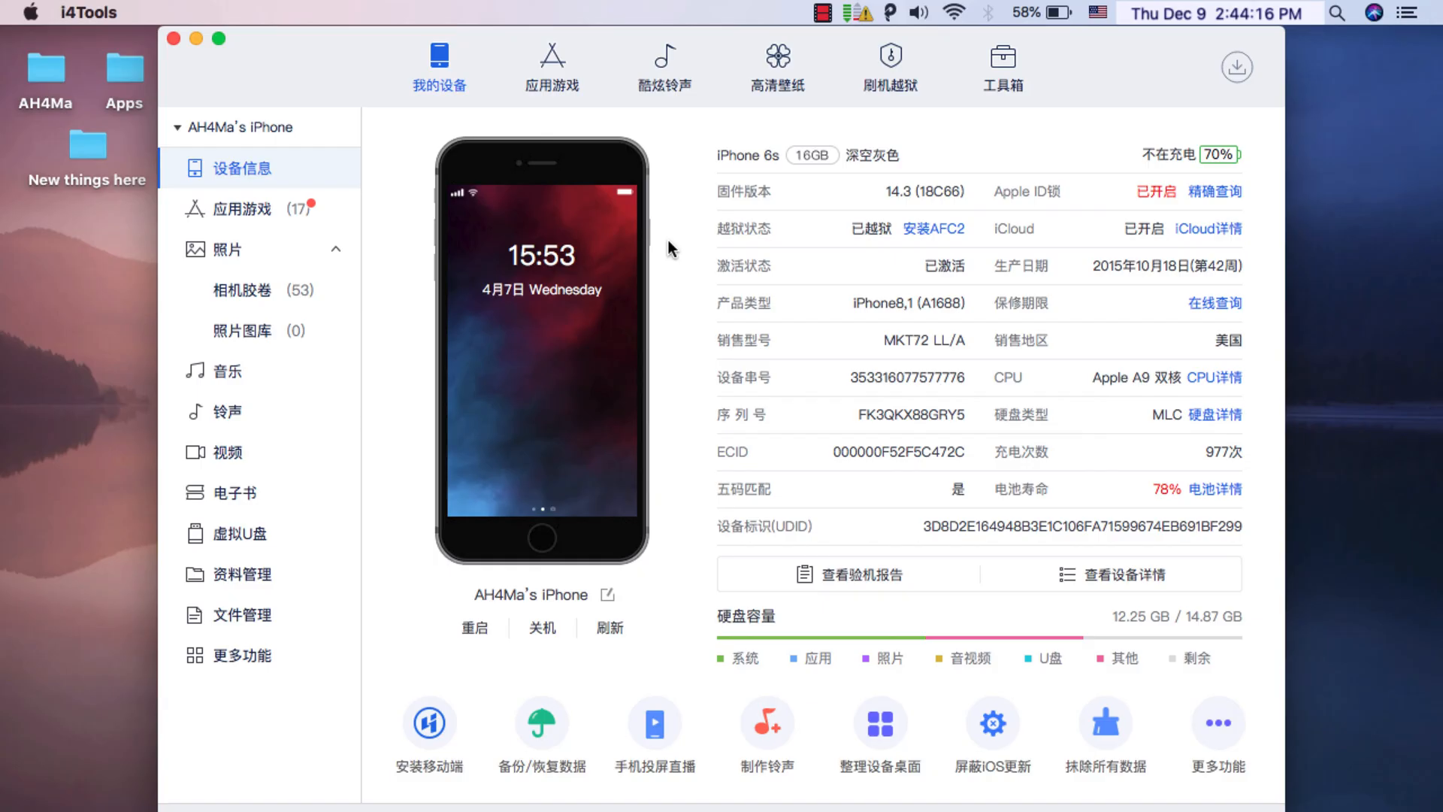
pyautogui.moveTo(194, 102)
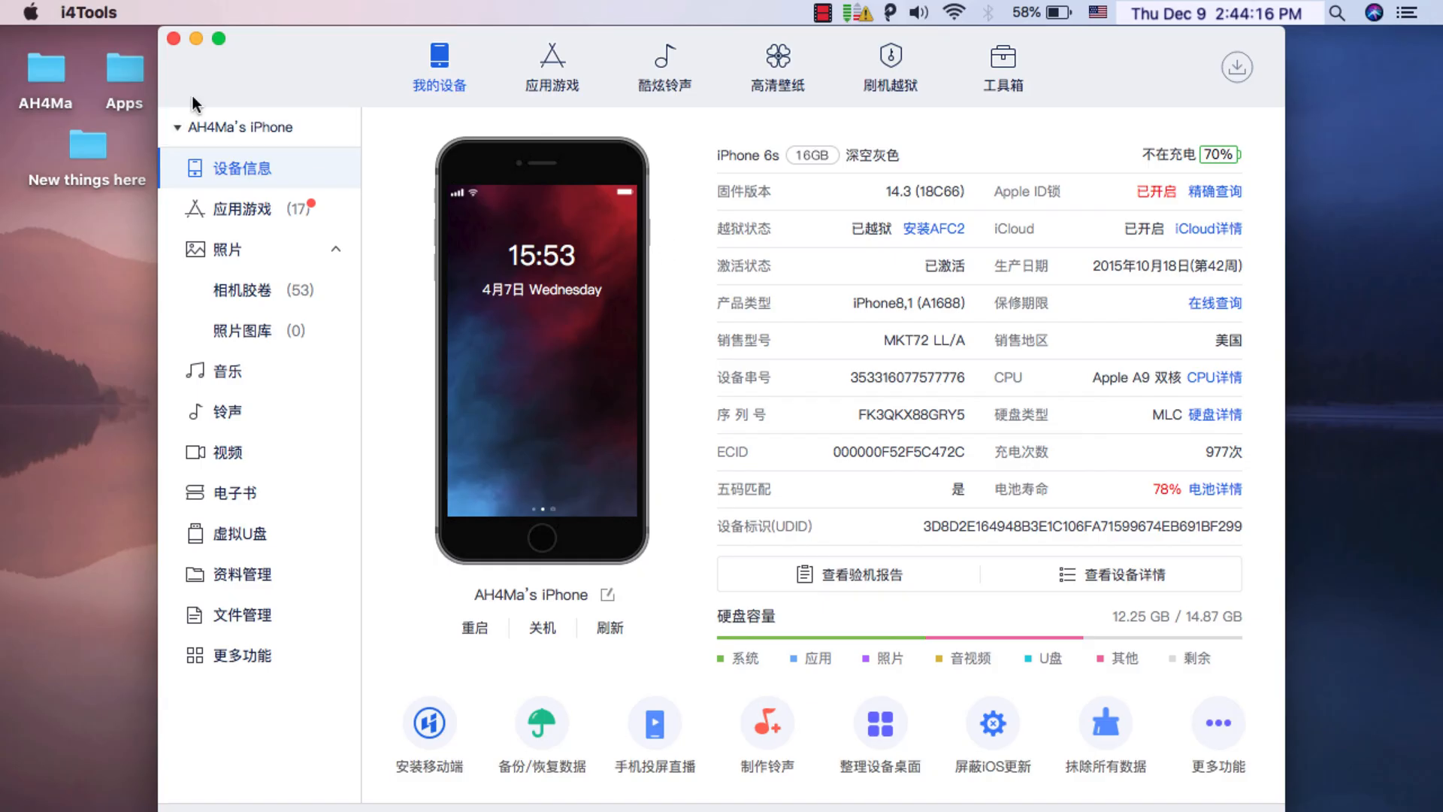
pyautogui.click(82, 12)
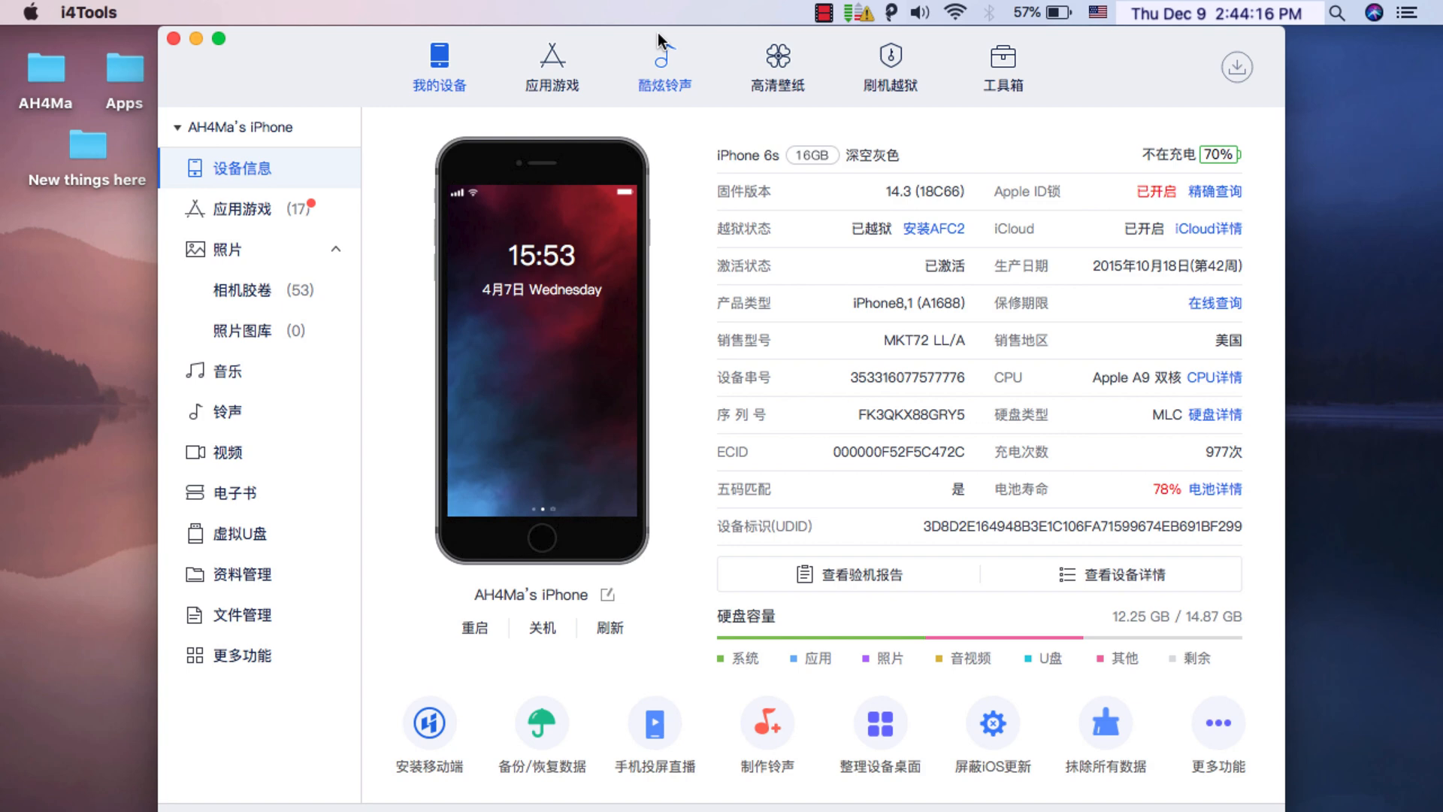
pyautogui.click(776, 60)
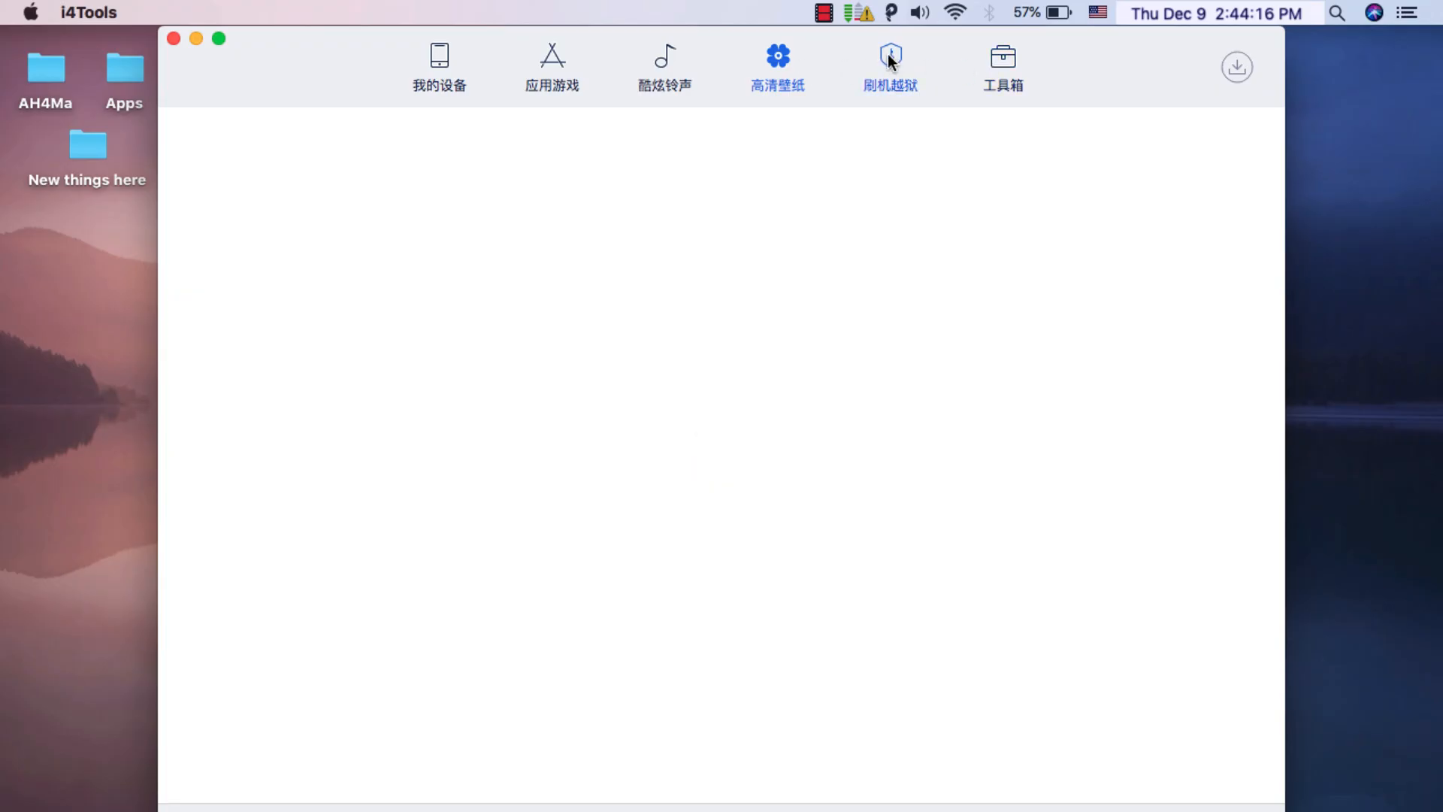
# Browse the 刷机越狱 flashing and 工具箱 toolbox sections, then return to 我的设备
pyautogui.click(890, 63)
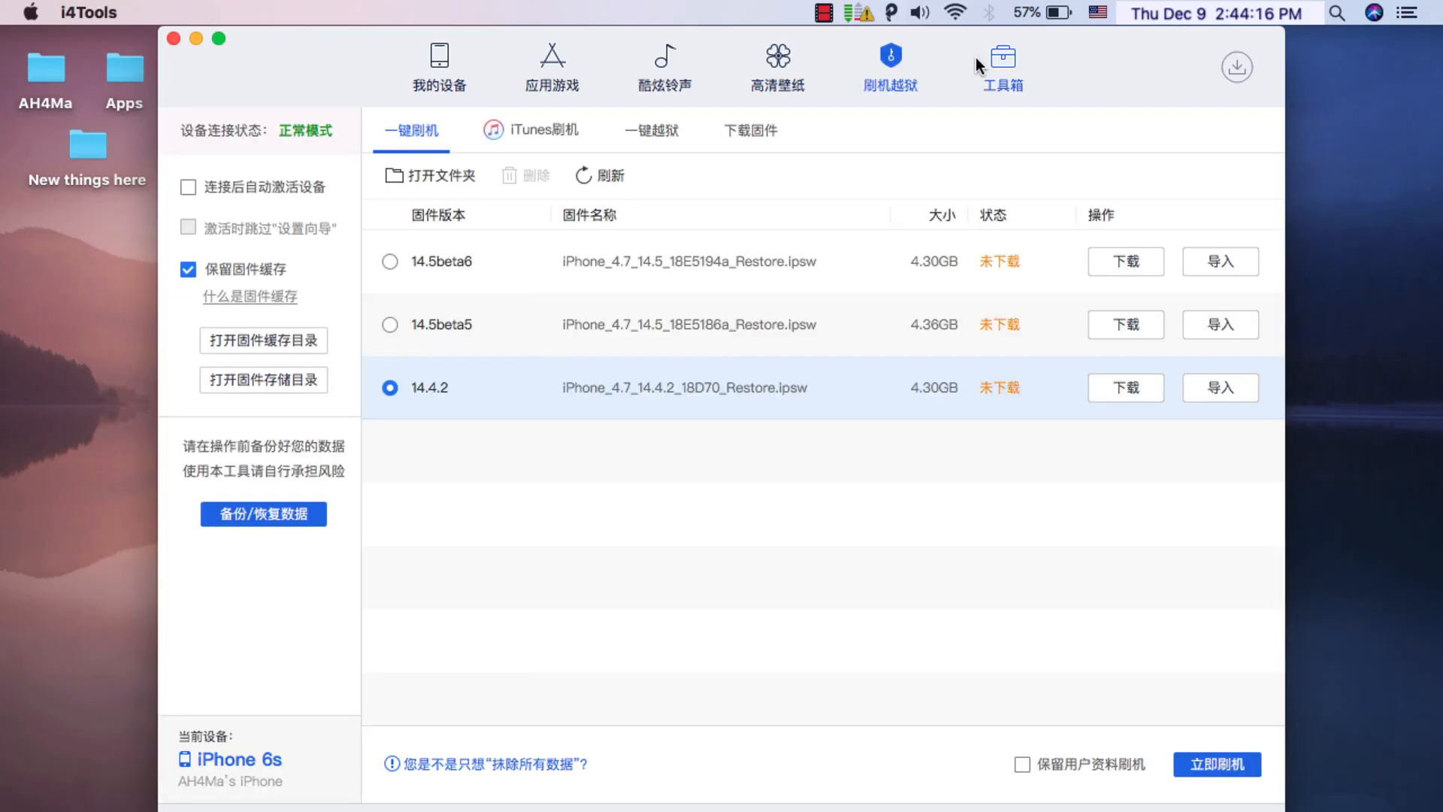
pyautogui.moveTo(1035, 82)
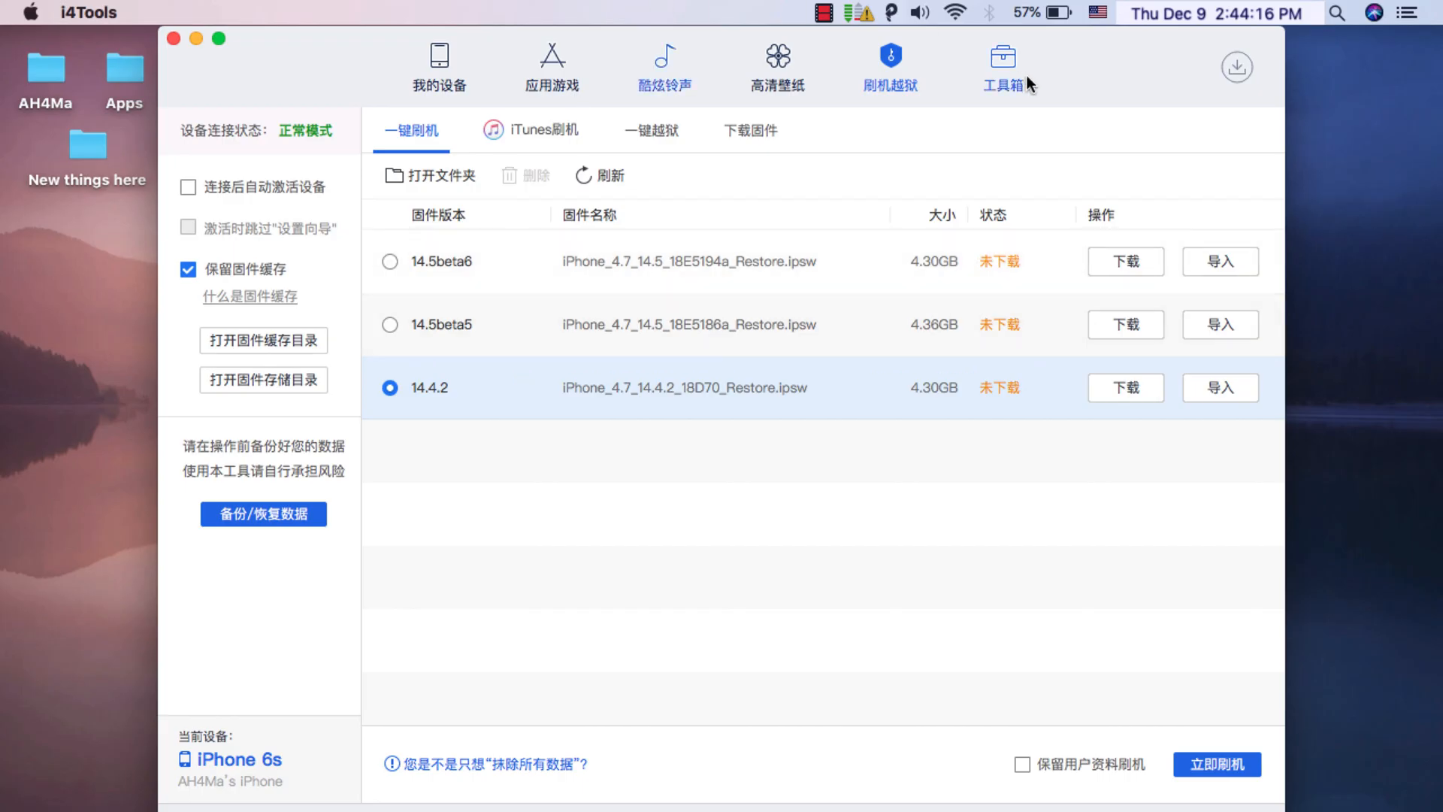
pyautogui.click(1001, 59)
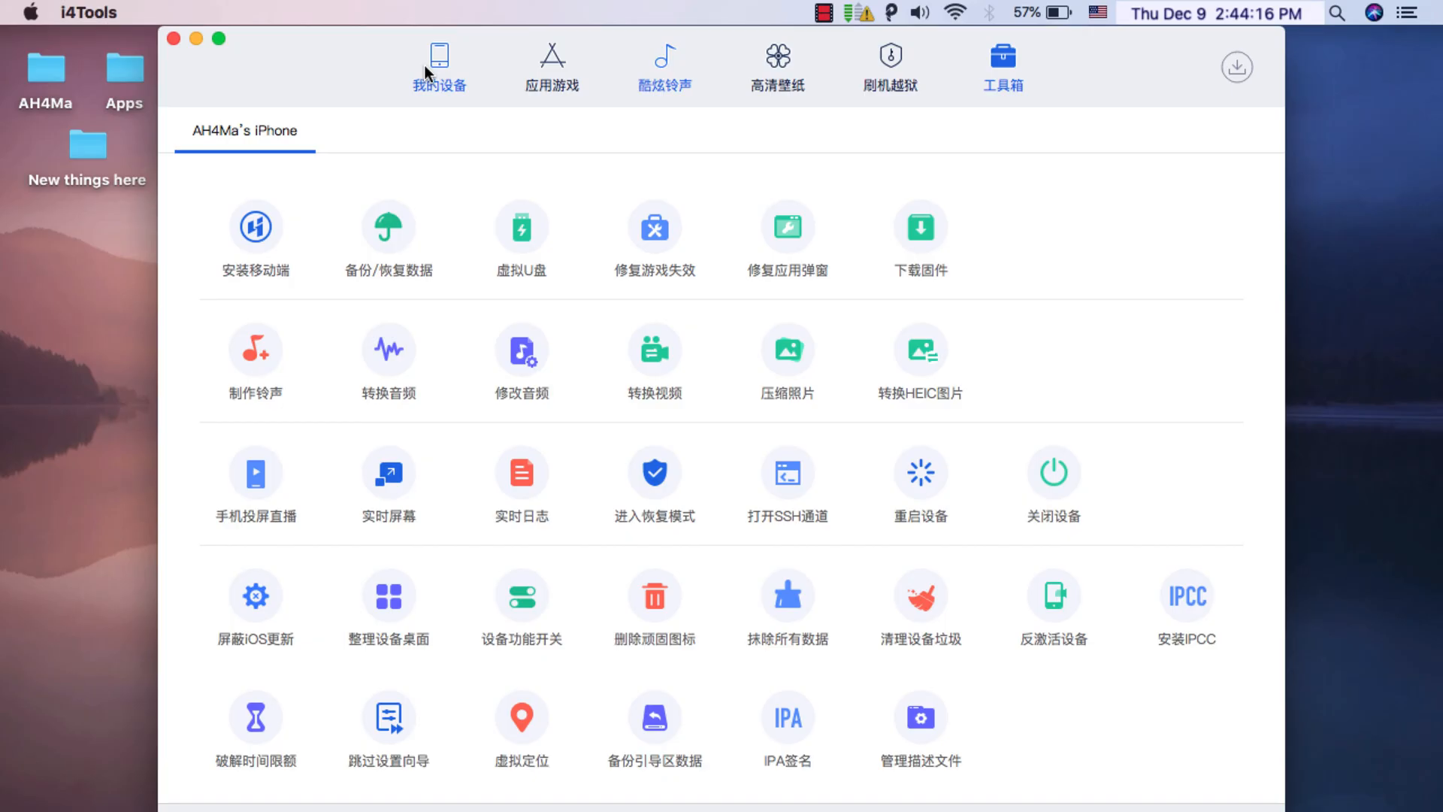
pyautogui.click(439, 58)
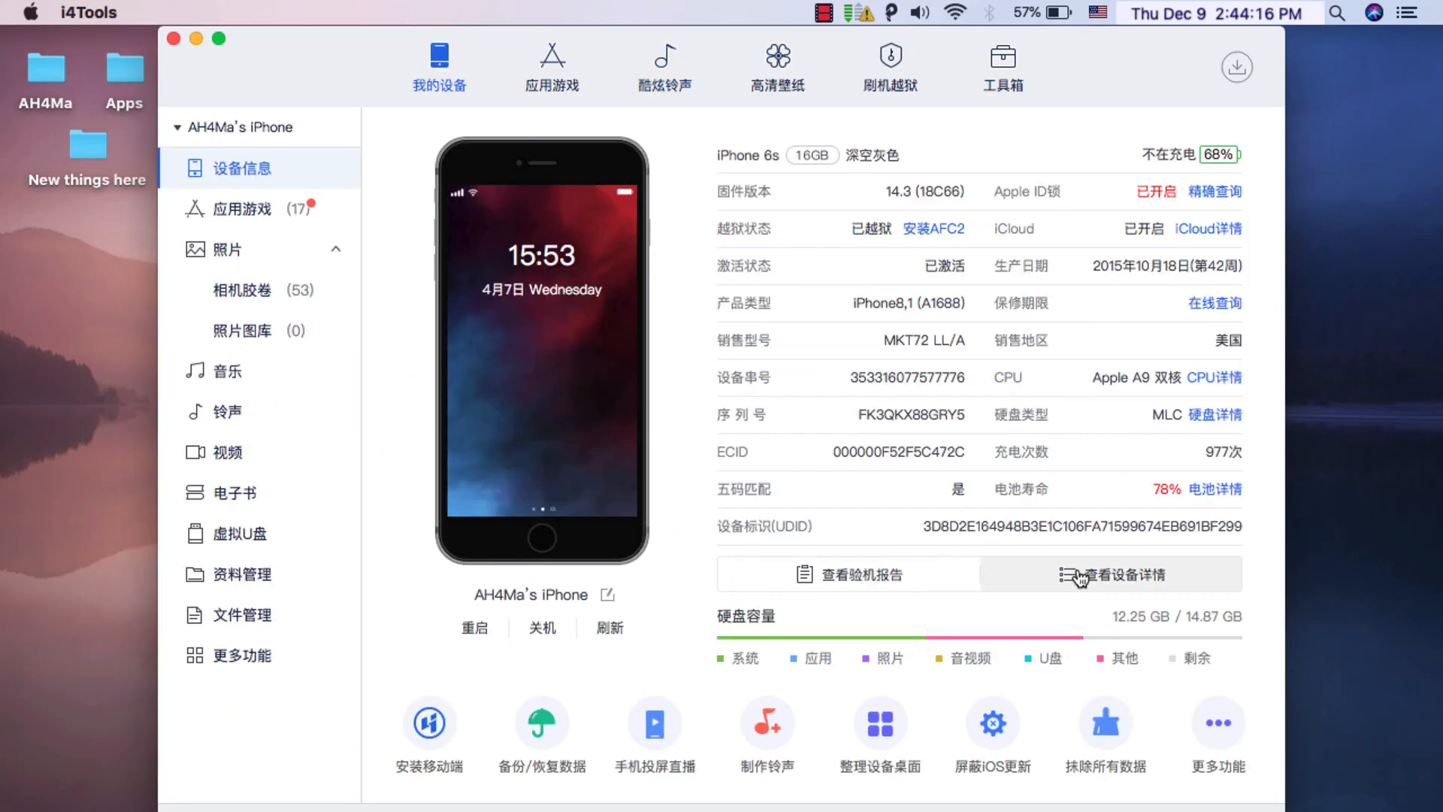
# View the iPhone 6s full device details and close them back to the overview
pyautogui.click(1110, 574)
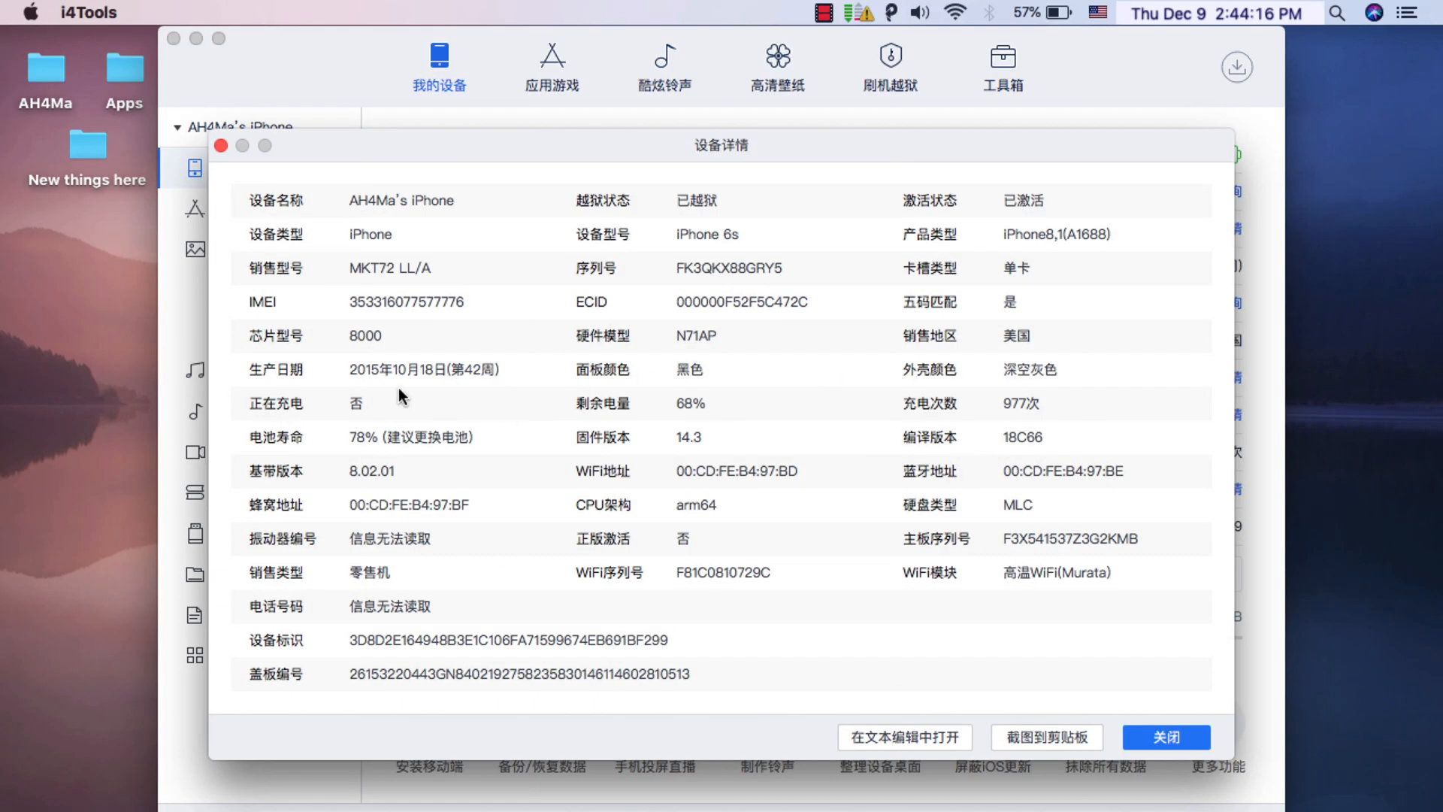
pyautogui.click(1164, 736)
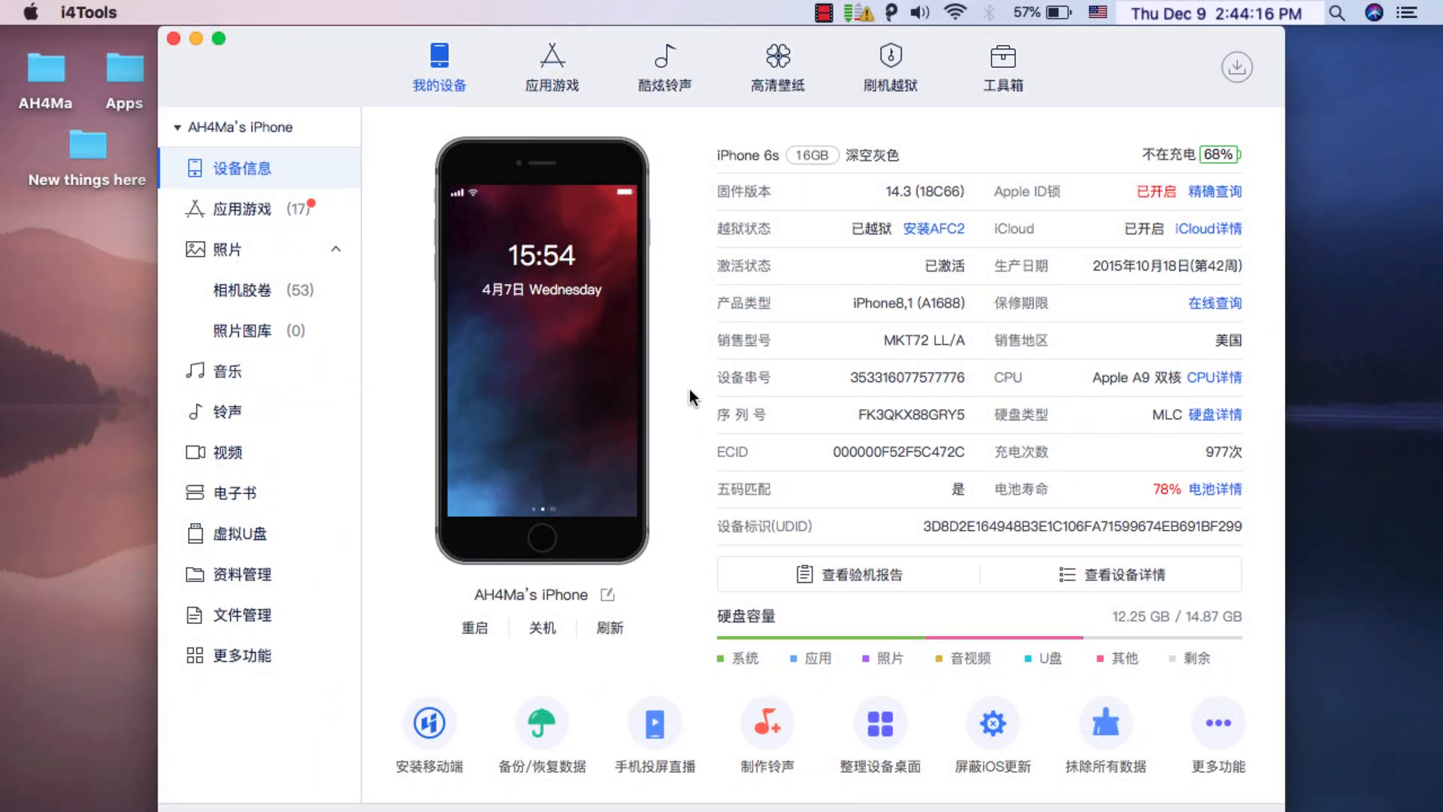